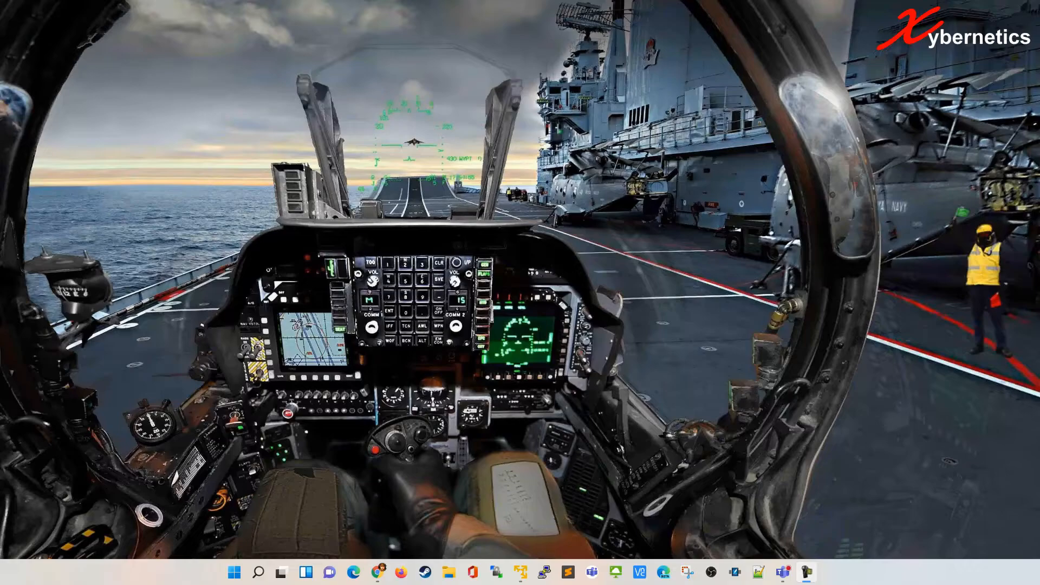
# Switch to the VMware virtual machine running the FactoryTalk View Studio project
pyautogui.click(519, 572)
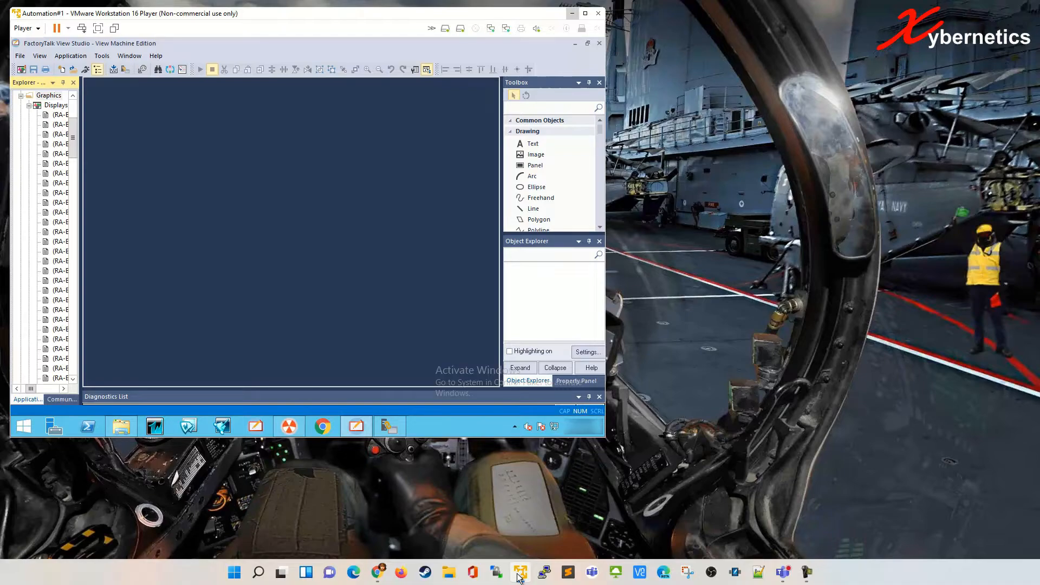
# Start Create Runtime Application with Runtime 11.0 (*.mer) type and always-allow-conversion enabled
pyautogui.click(71, 55)
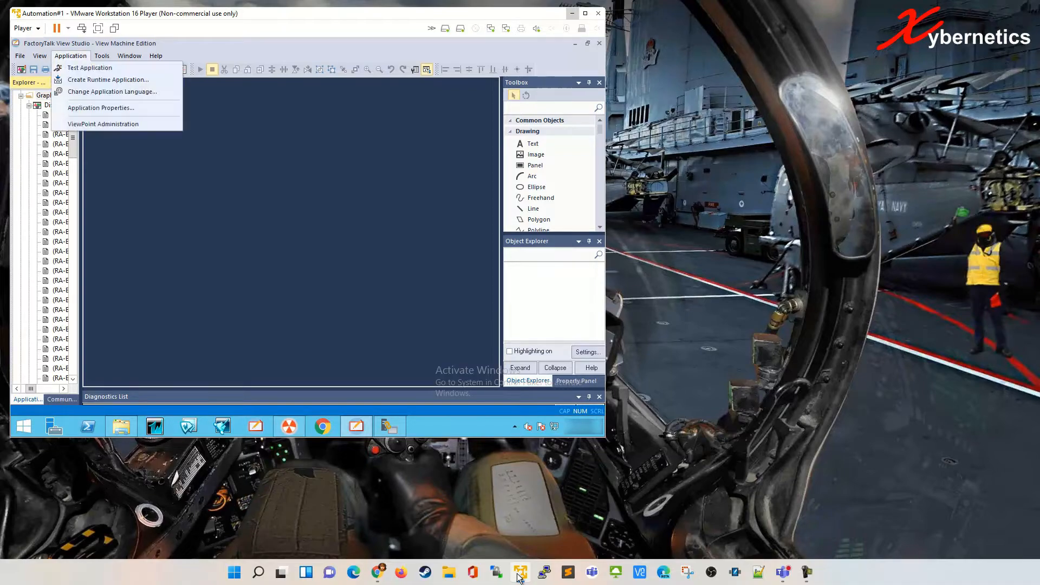
pyautogui.click(108, 81)
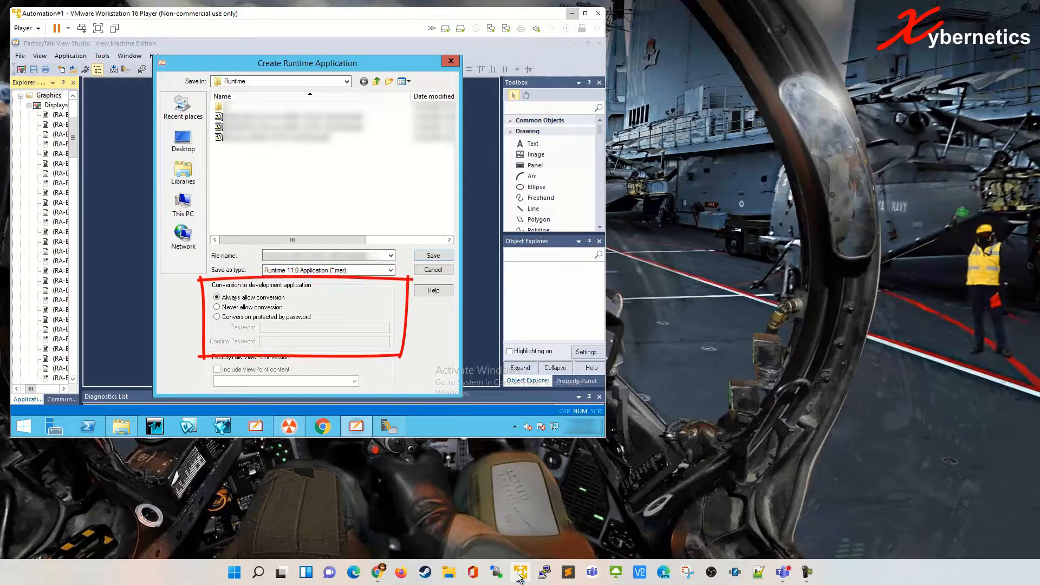
pyautogui.click(215, 316)
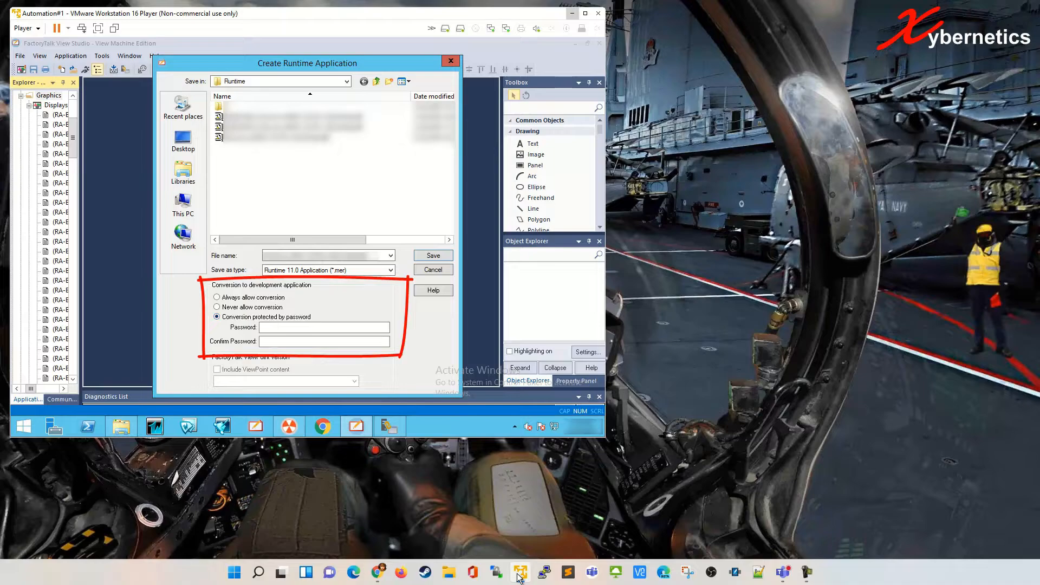
pyautogui.click(215, 297)
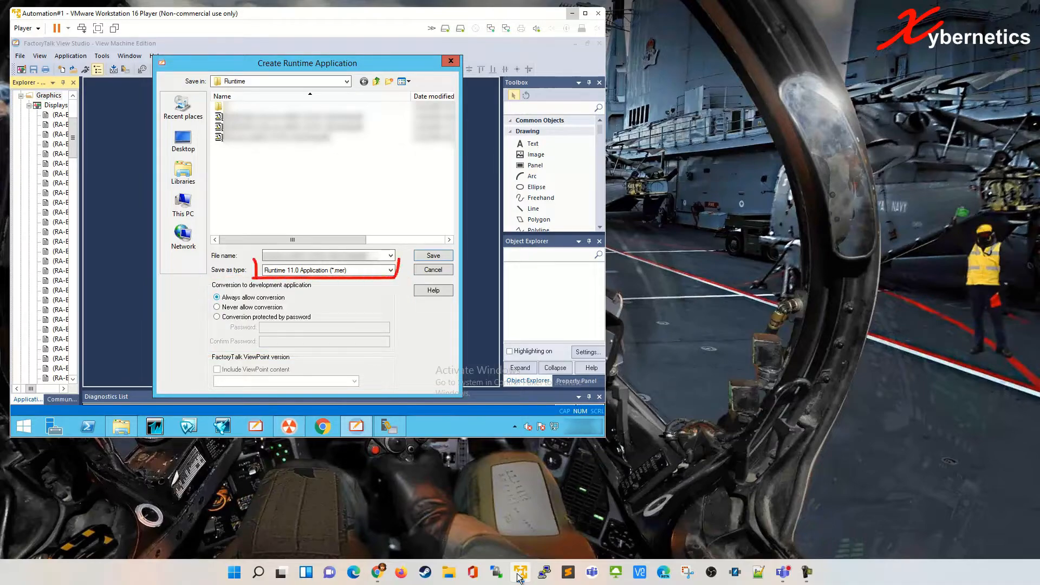
pyautogui.click(388, 269)
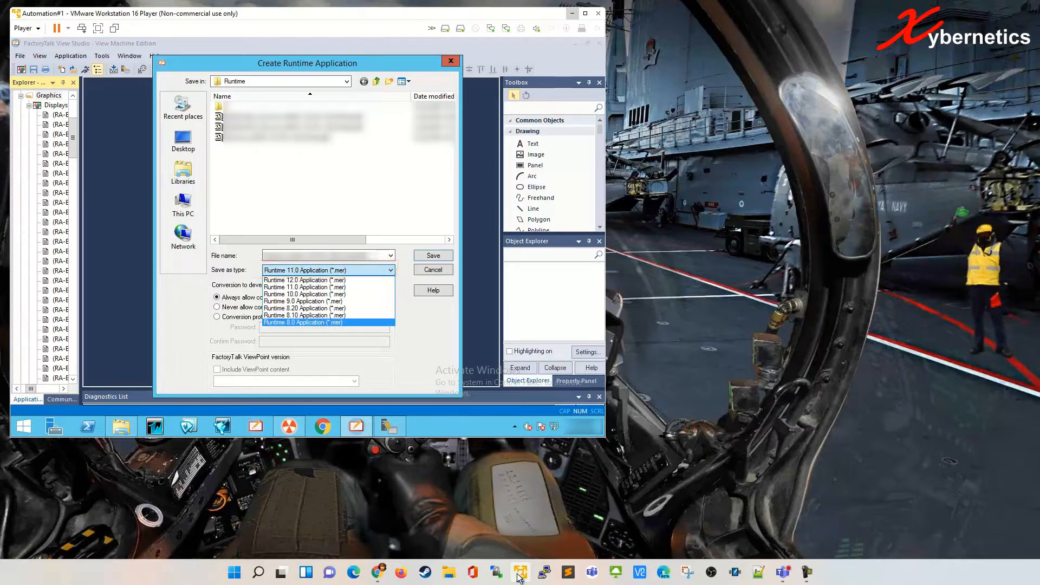
pyautogui.click(304, 286)
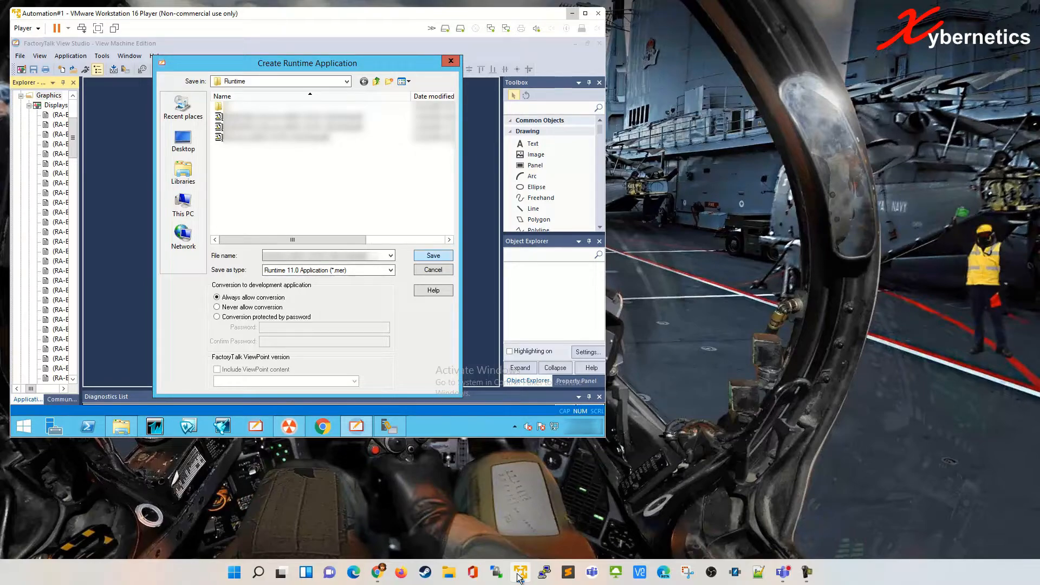
# Save the runtime .mer file, confirming replacement of the existing one
pyautogui.click(433, 254)
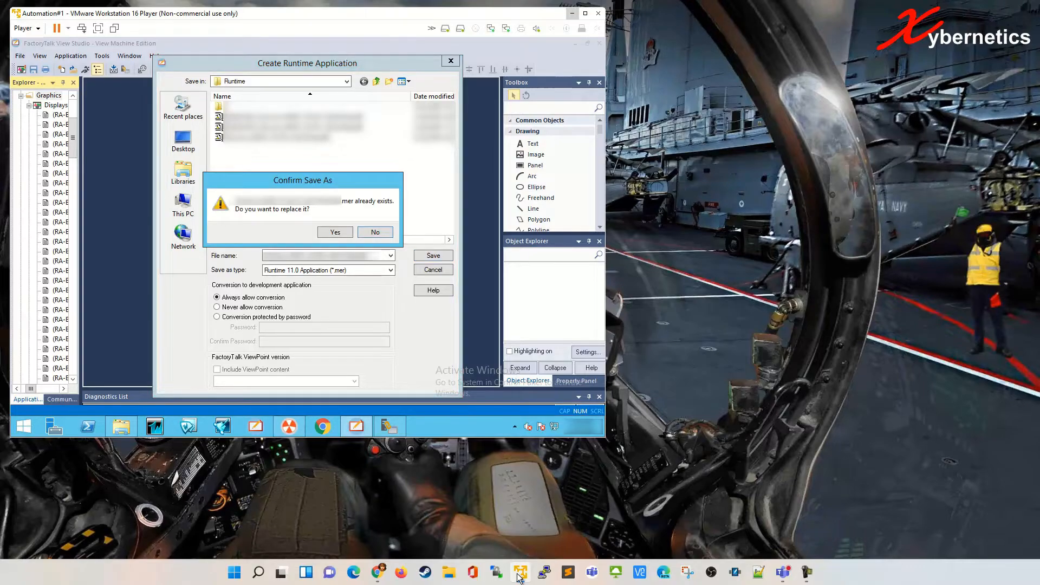
pyautogui.click(335, 232)
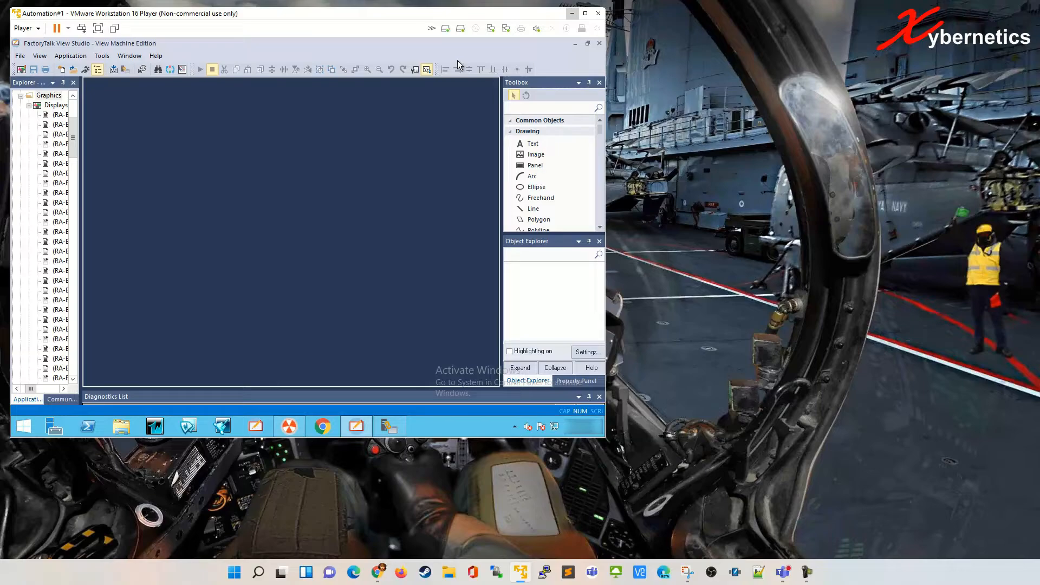
# Browse File Explorer to C:\Users\Public\Public Documents\RSView Enterprise
pyautogui.click(121, 425)
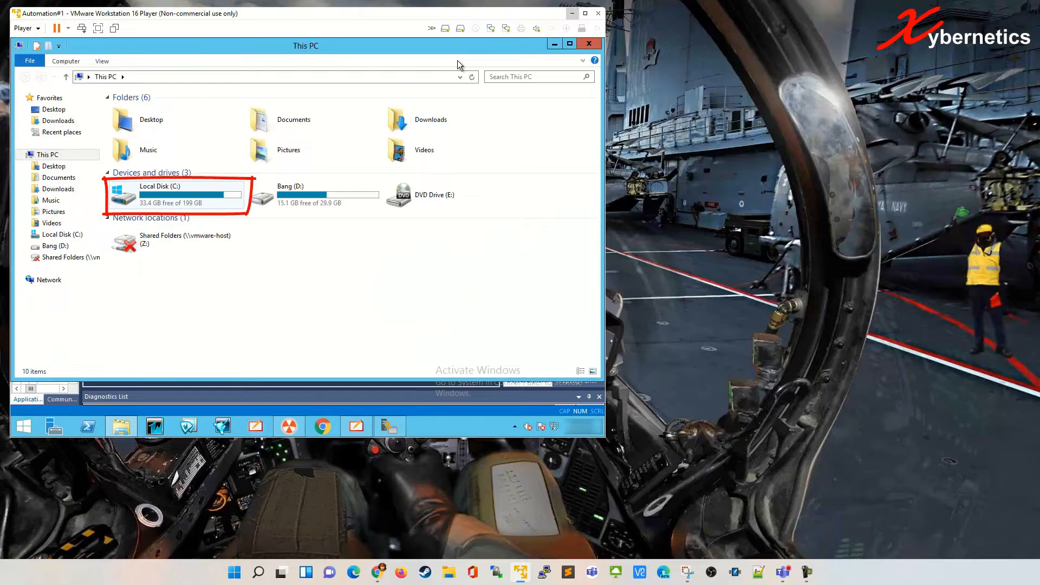
pyautogui.doubleClick(158, 196)
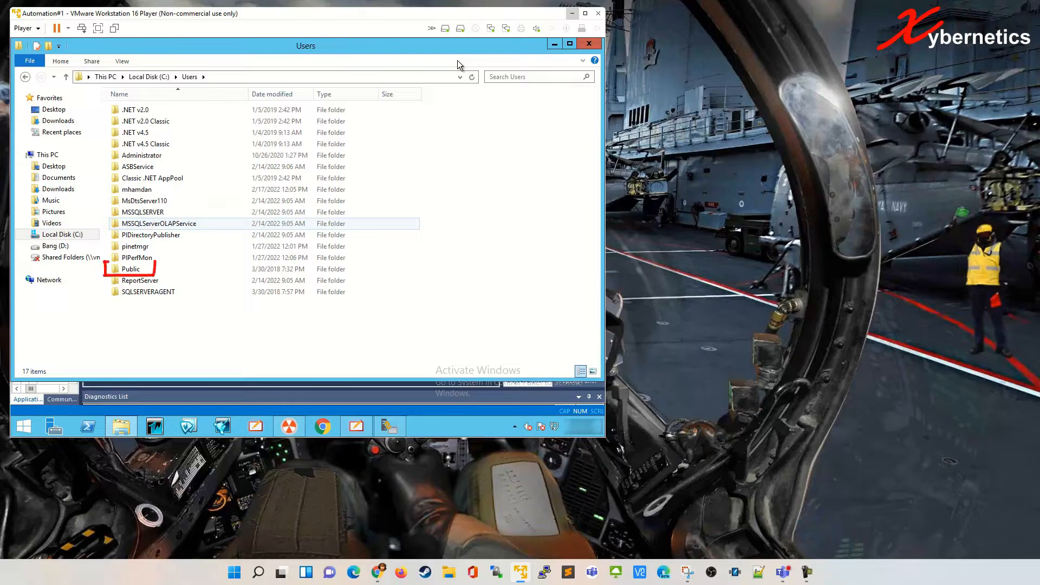
pyautogui.click(130, 269)
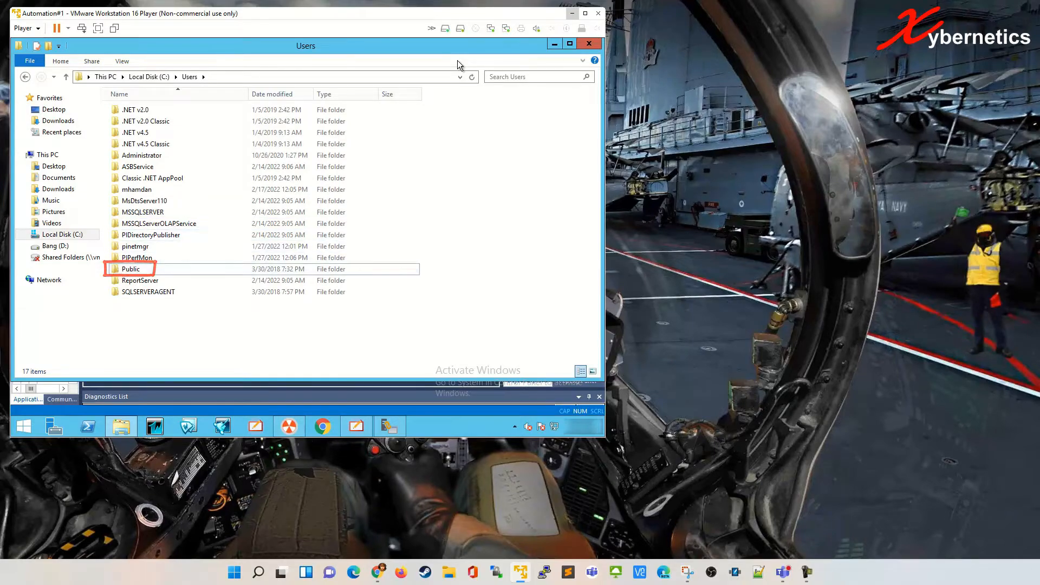
pyautogui.doubleClick(130, 268)
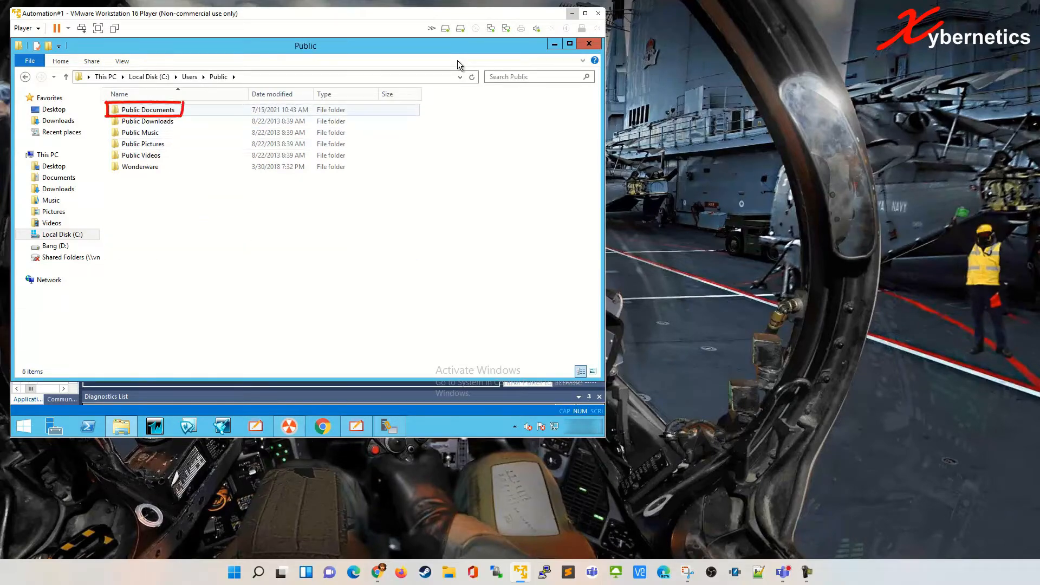
pyautogui.doubleClick(147, 110)
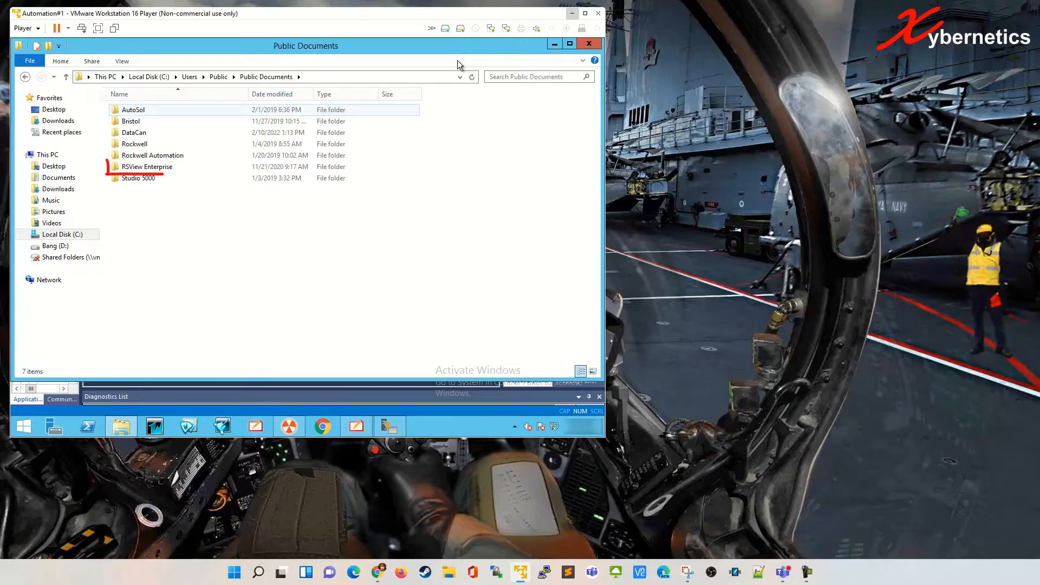
pyautogui.doubleClick(148, 167)
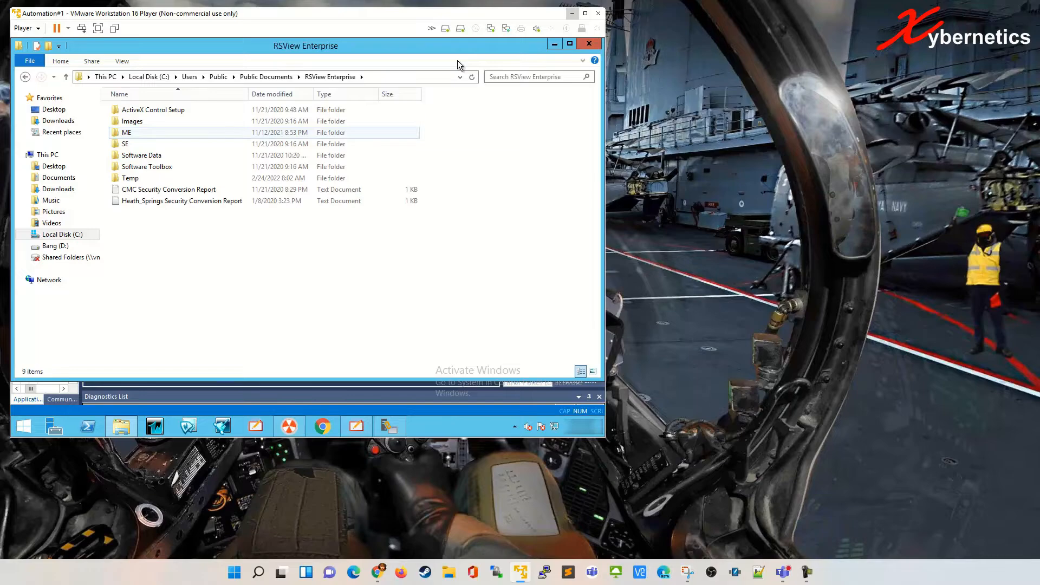
# Continue into the ME folder and open its Runtime folder holding the .mer files
pyautogui.click(126, 143)
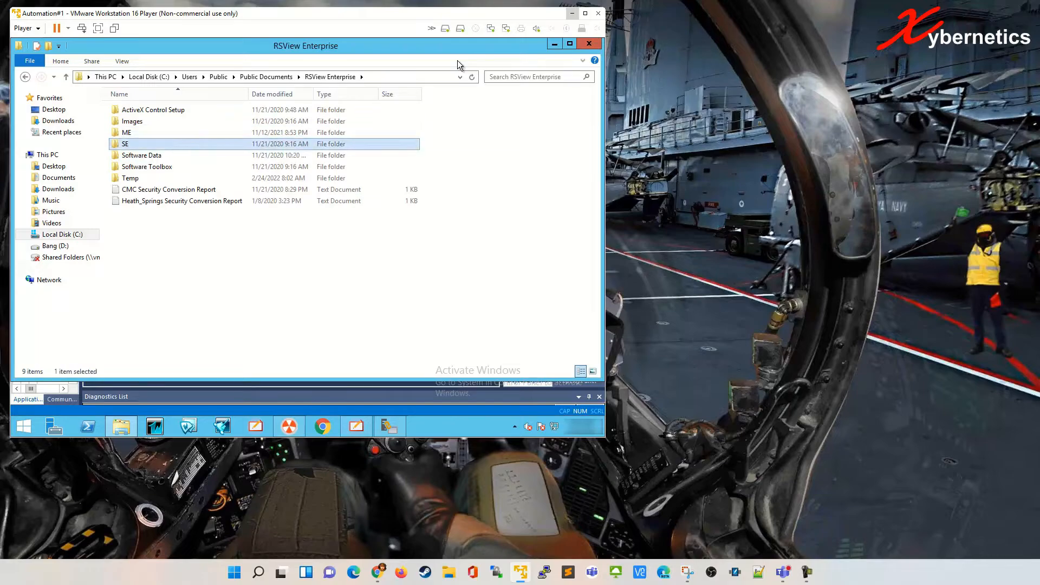
pyautogui.click(126, 132)
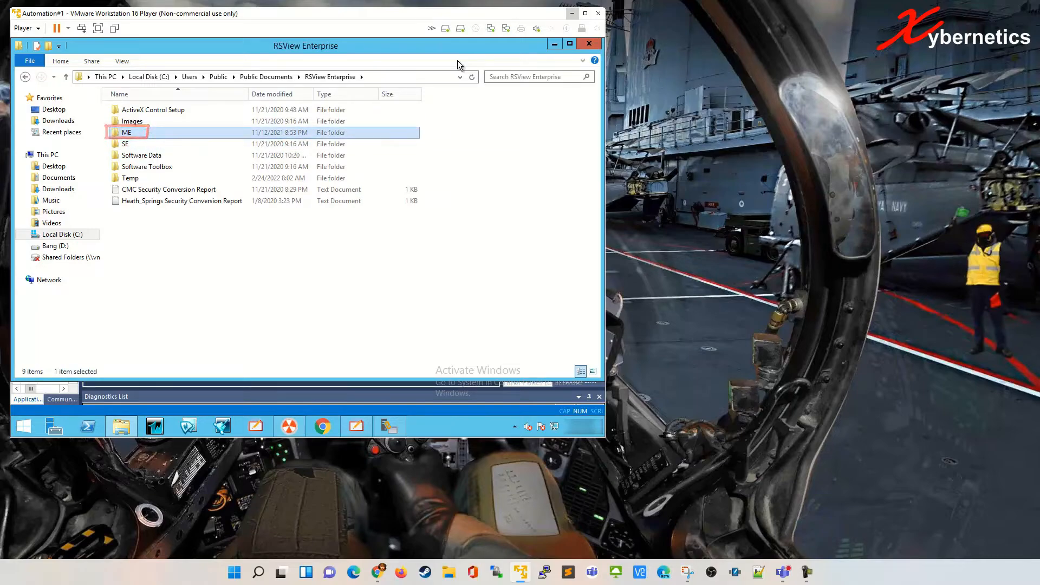
pyautogui.doubleClick(127, 132)
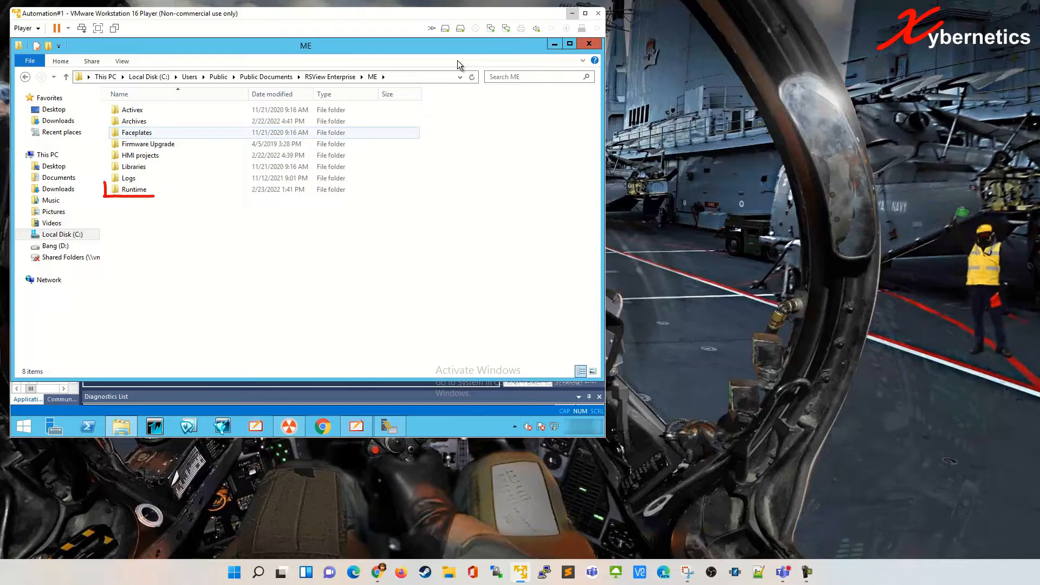
pyautogui.click(134, 189)
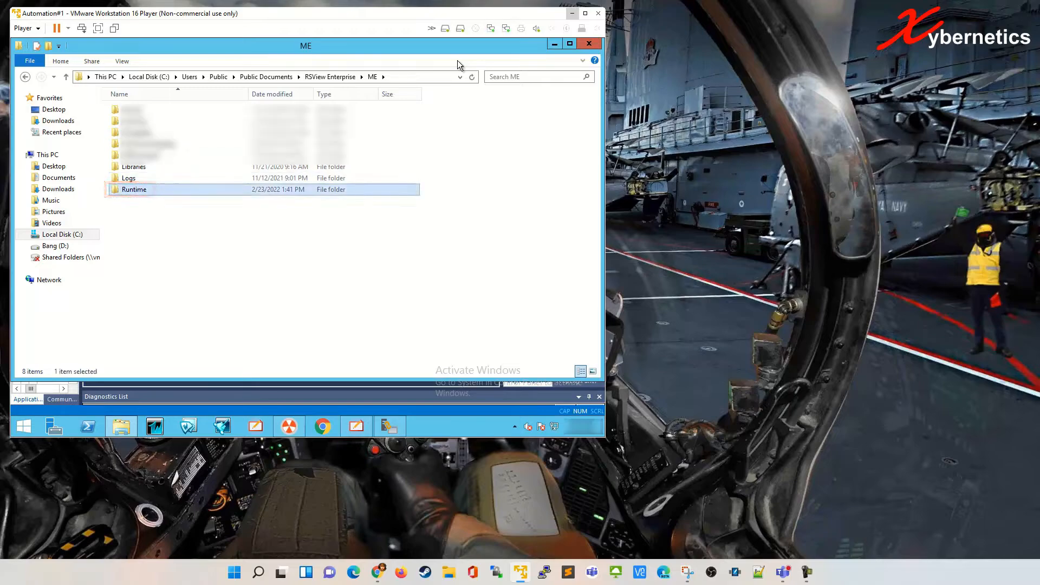
pyautogui.doubleClick(132, 188)
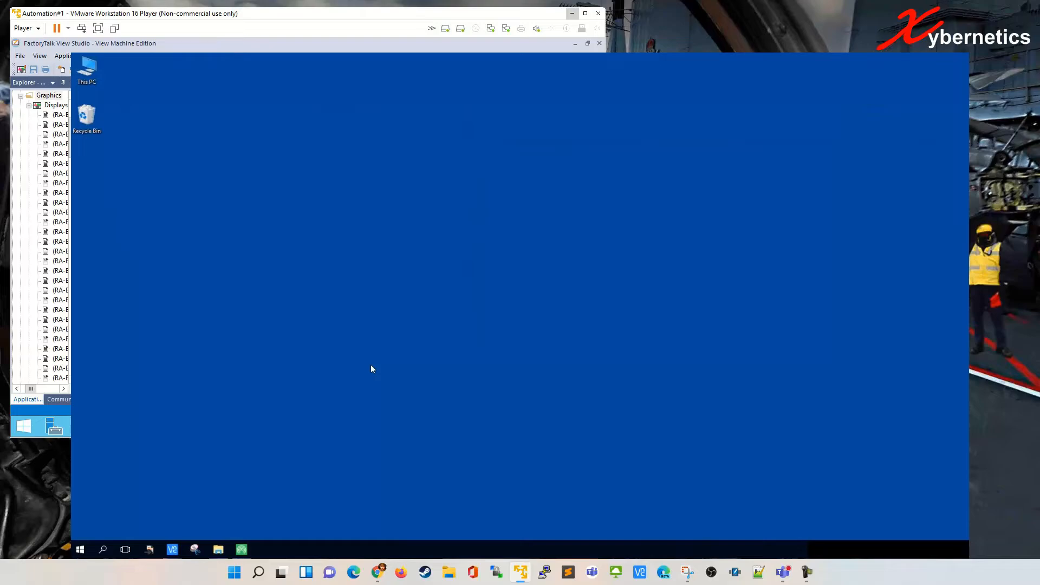
pyautogui.moveTo(362, 374)
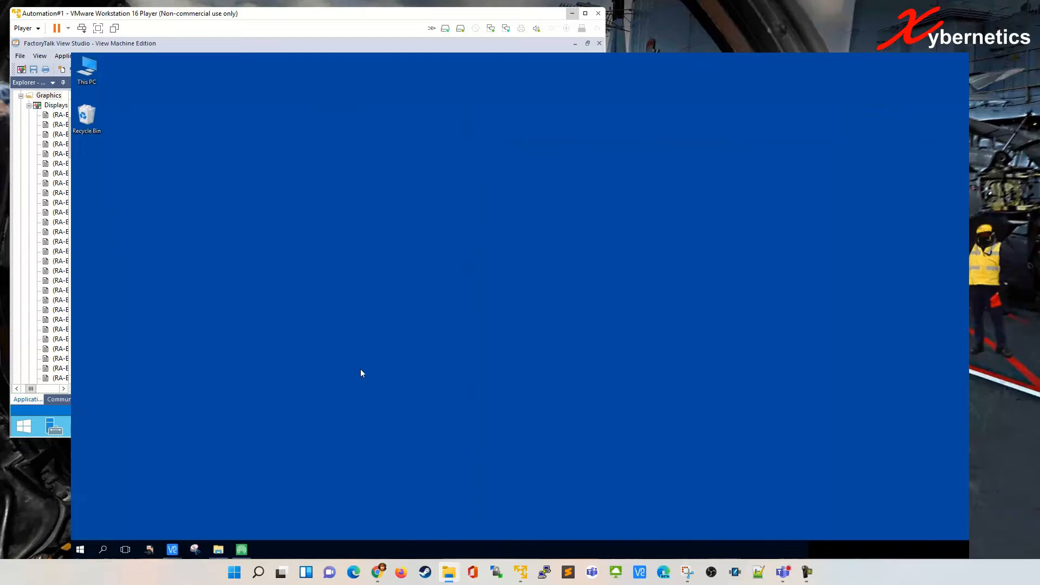
pyautogui.moveTo(248, 405)
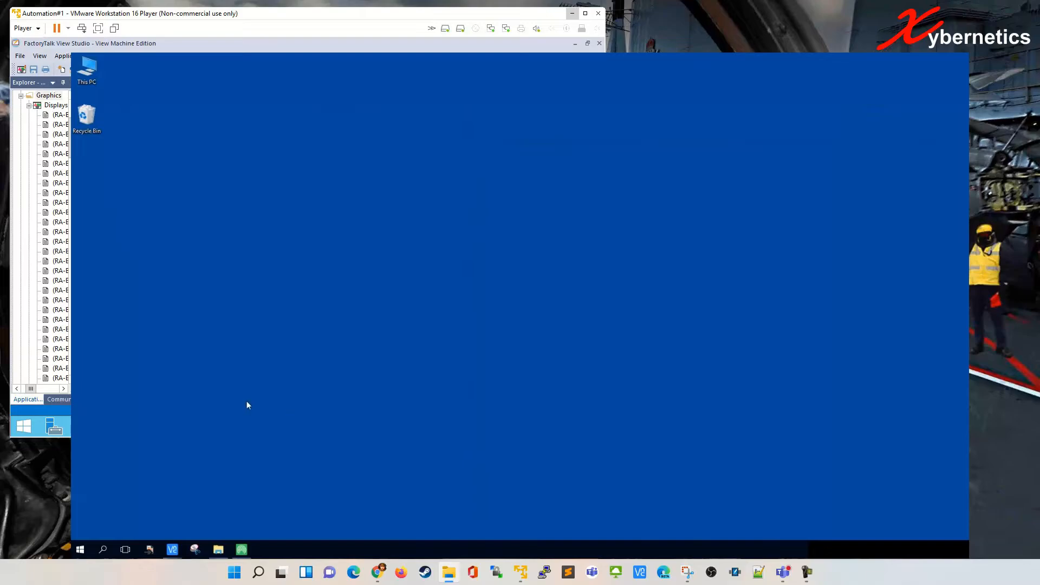
pyautogui.moveTo(83, 542)
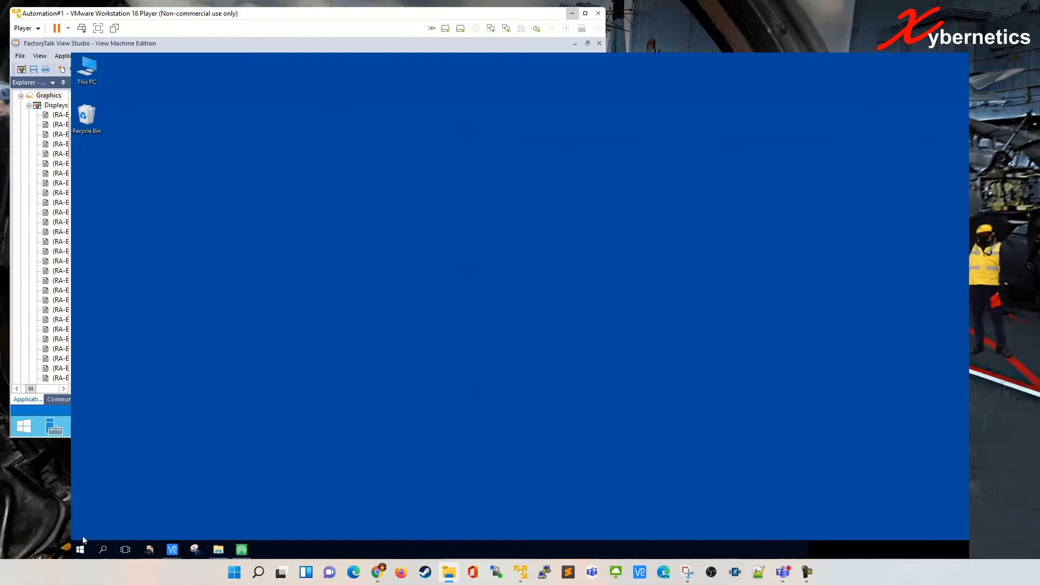
# Open the Start menu on the VM taskbar
pyautogui.click(80, 549)
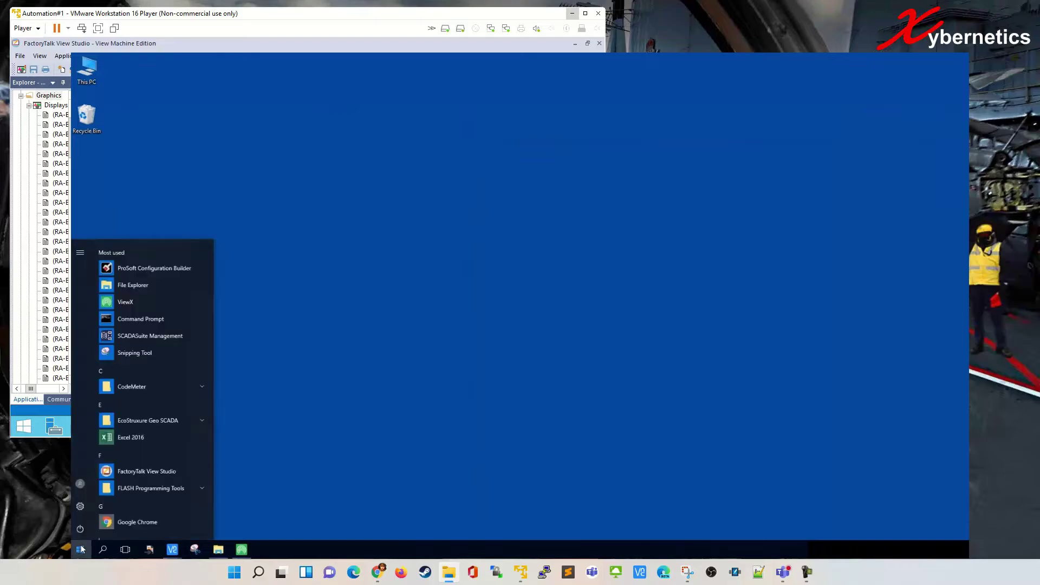
# Search the Start menu for 'transf' to launch ME Transfer Utility
pyautogui.write('transf')
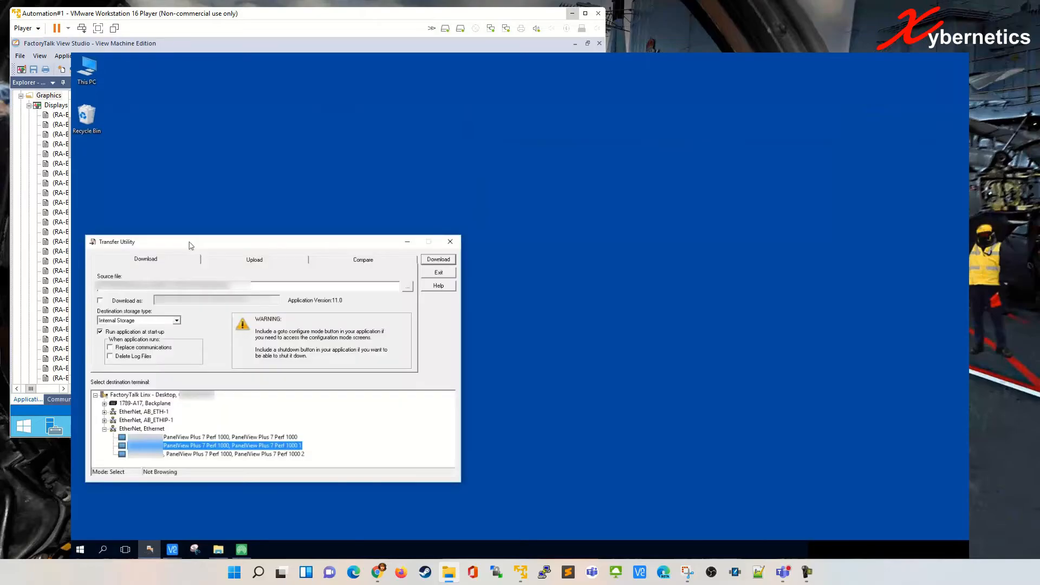
pyautogui.moveTo(272, 237)
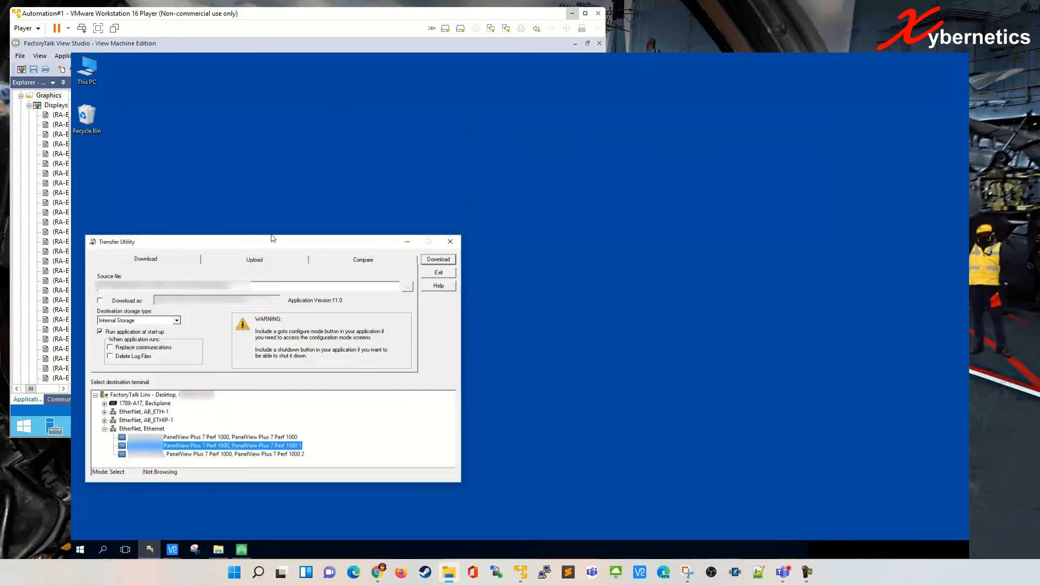
pyautogui.moveTo(322, 273)
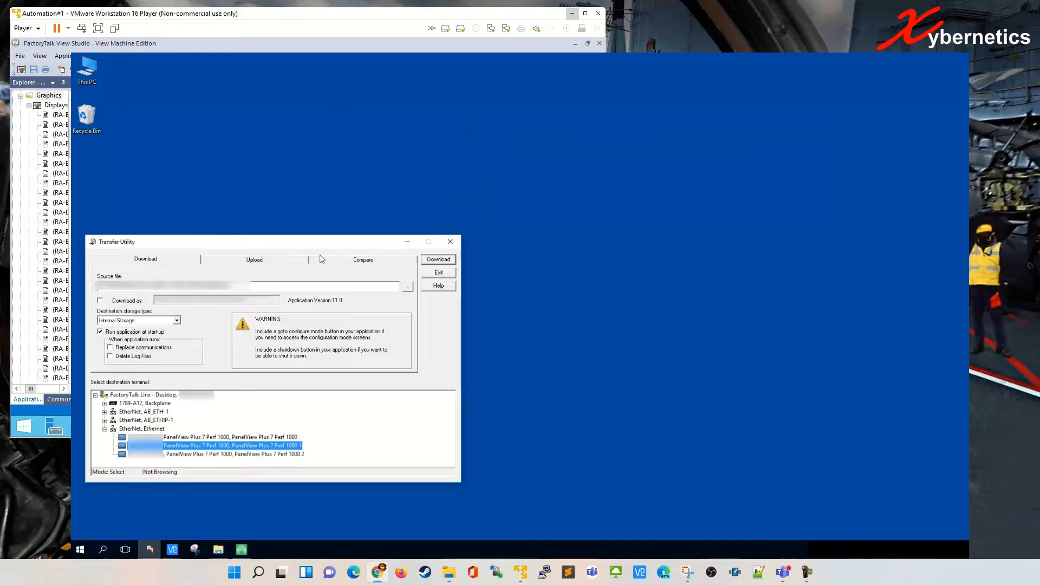
pyautogui.moveTo(336, 250)
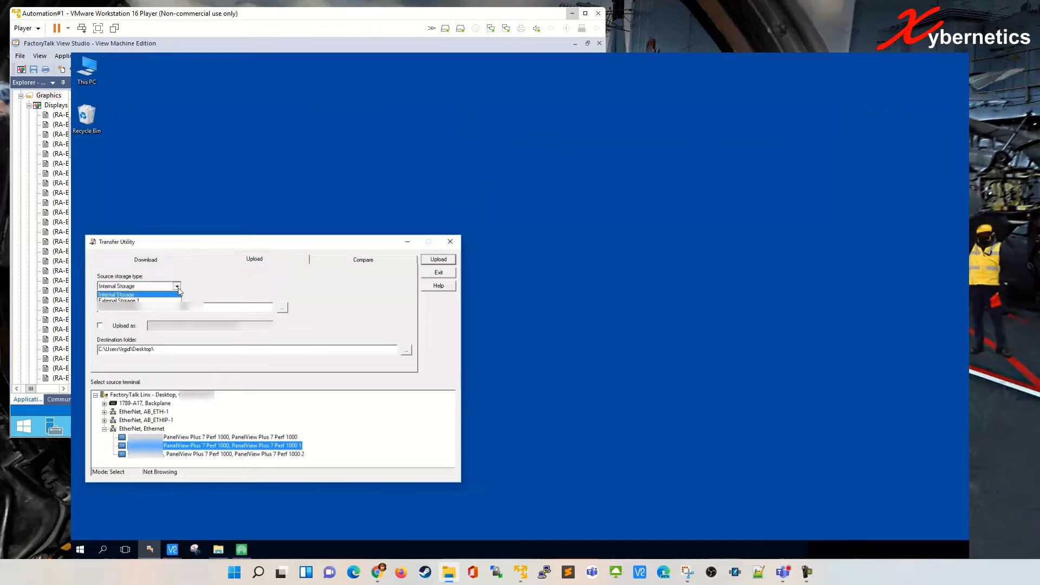
# Set the upload source to the terminal's Internal Storage and choose its stored application file
pyautogui.click(115, 295)
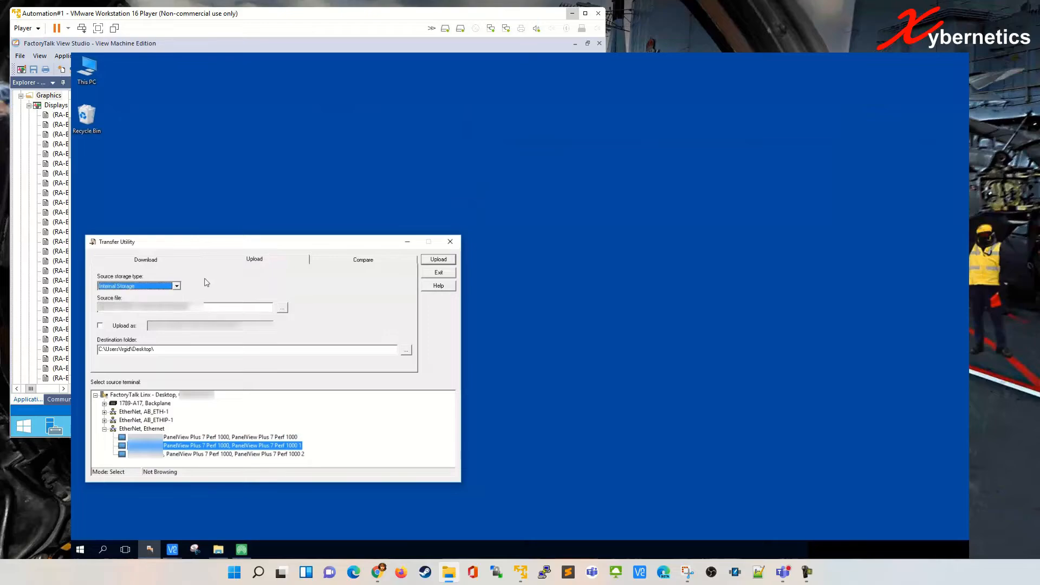
pyautogui.moveTo(195, 288)
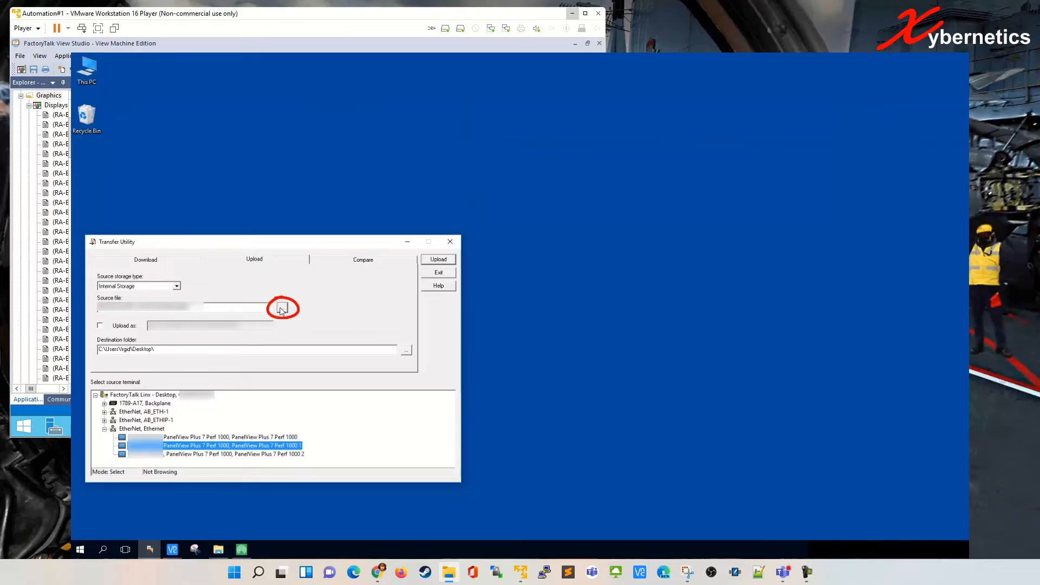
pyautogui.moveTo(298, 293)
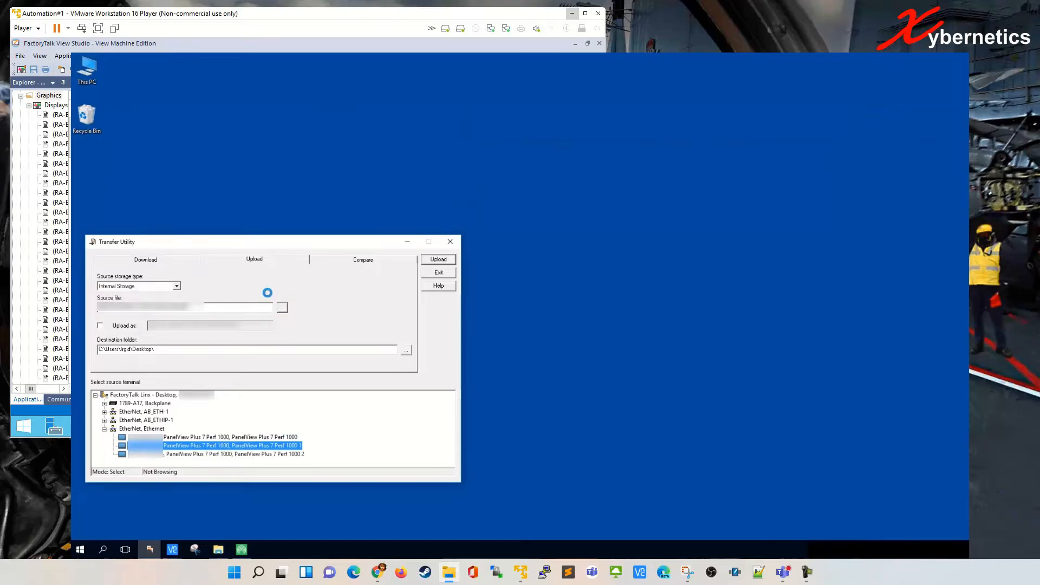
pyautogui.click(280, 308)
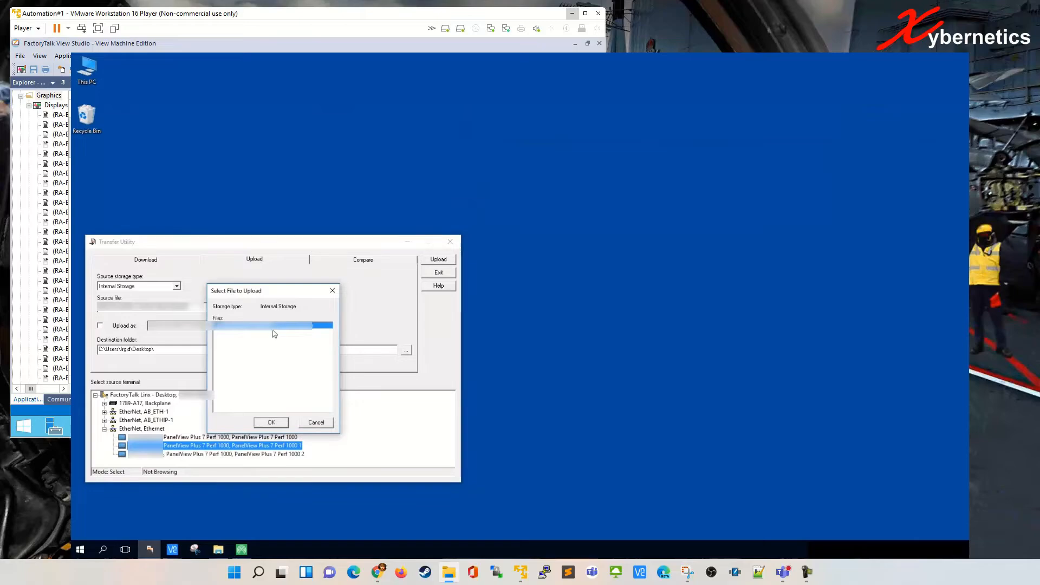
pyautogui.moveTo(281, 377)
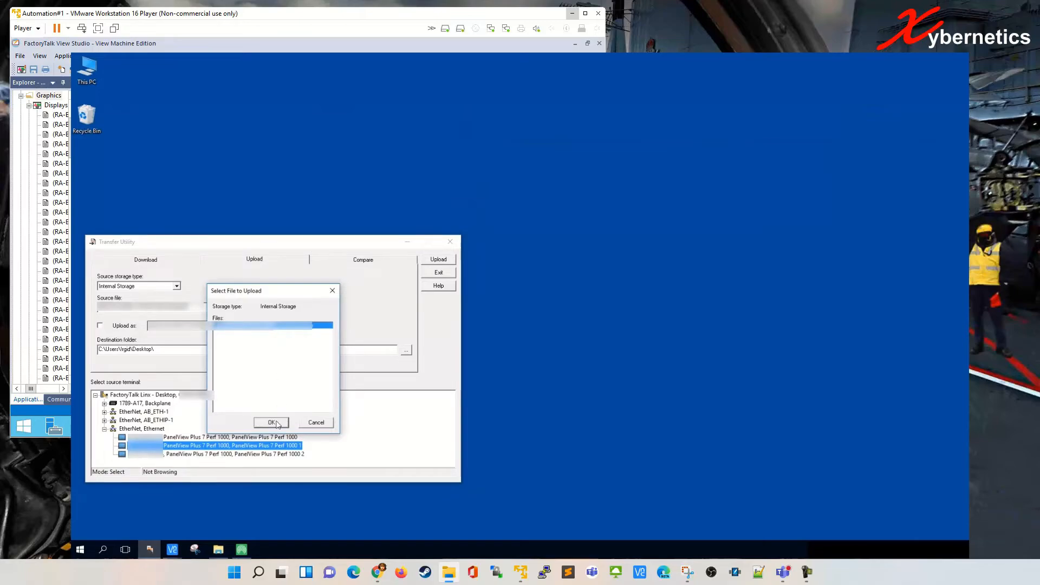
pyautogui.click(270, 422)
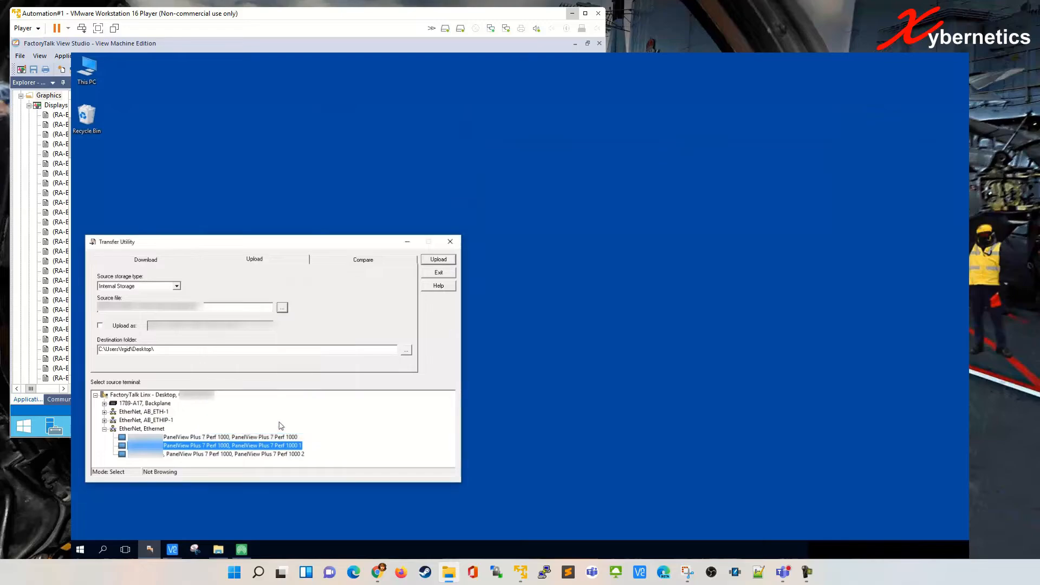
pyautogui.moveTo(170, 347)
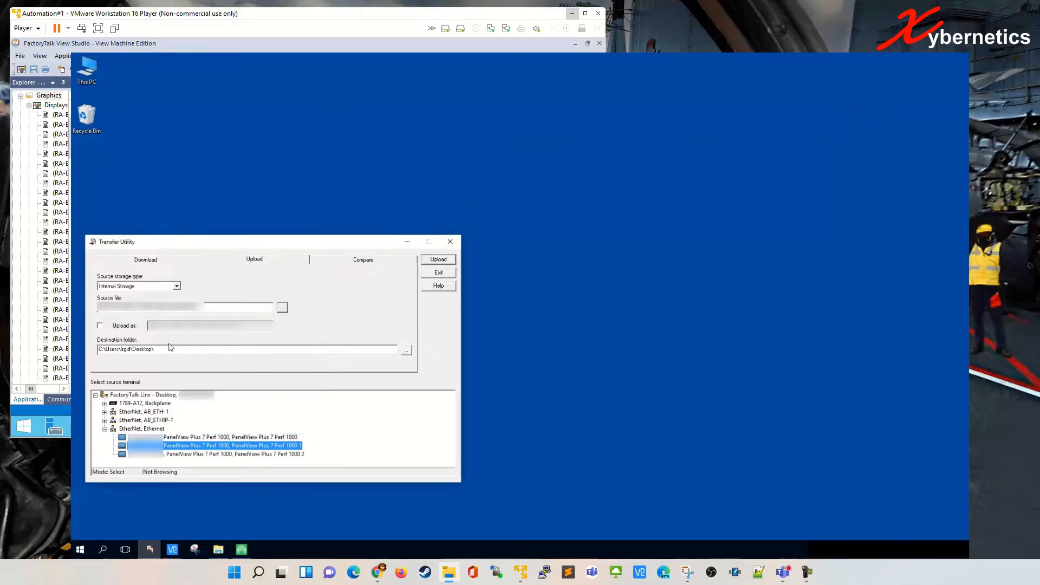
# Upload the terminal's application as a named backup to the Desktop folder and acknowledge success
pyautogui.click(100, 325)
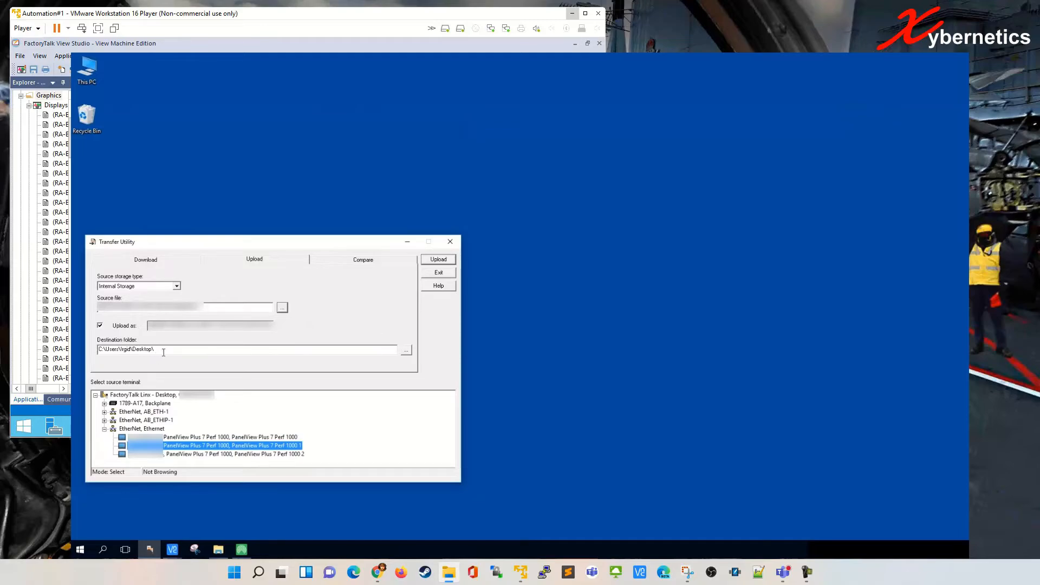
pyautogui.tripleClick(125, 349)
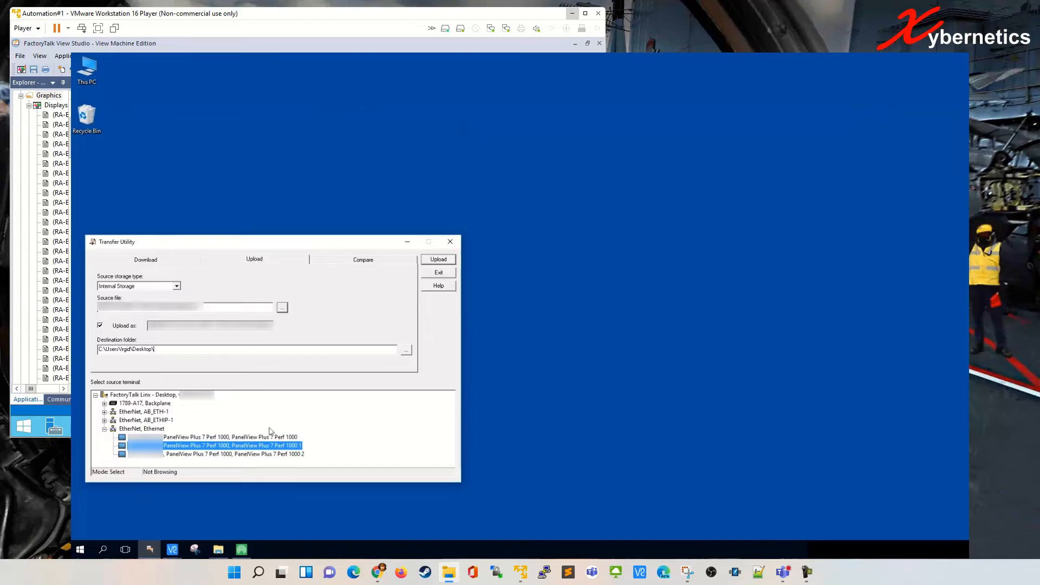
pyautogui.moveTo(286, 429)
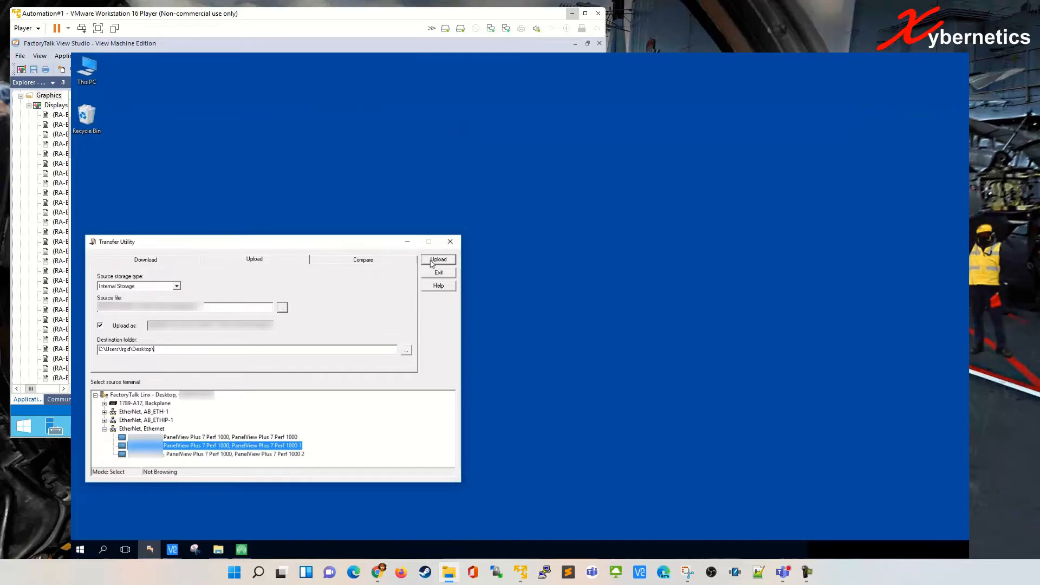
pyautogui.click(438, 259)
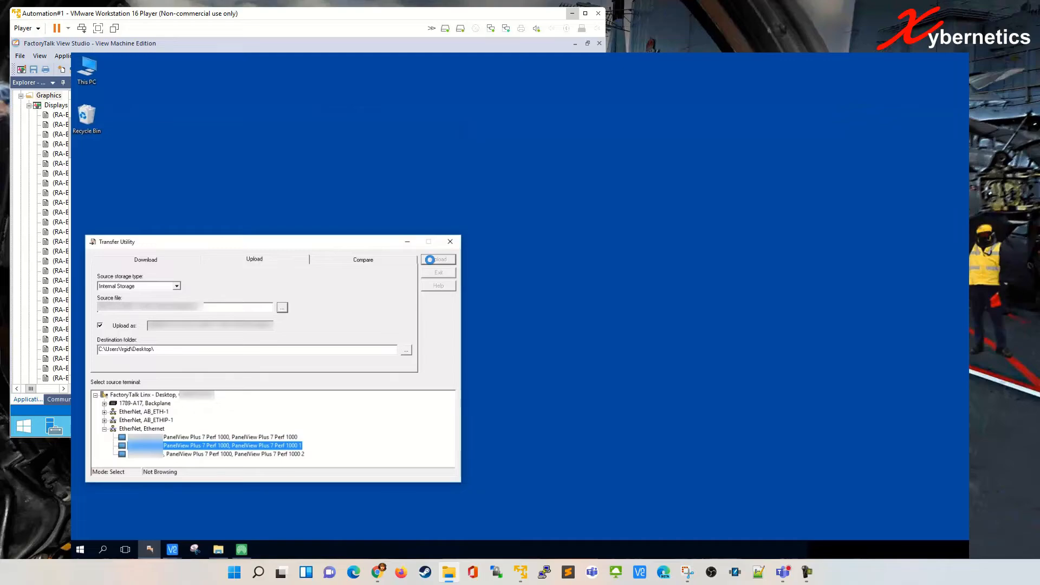
pyautogui.click(438, 259)
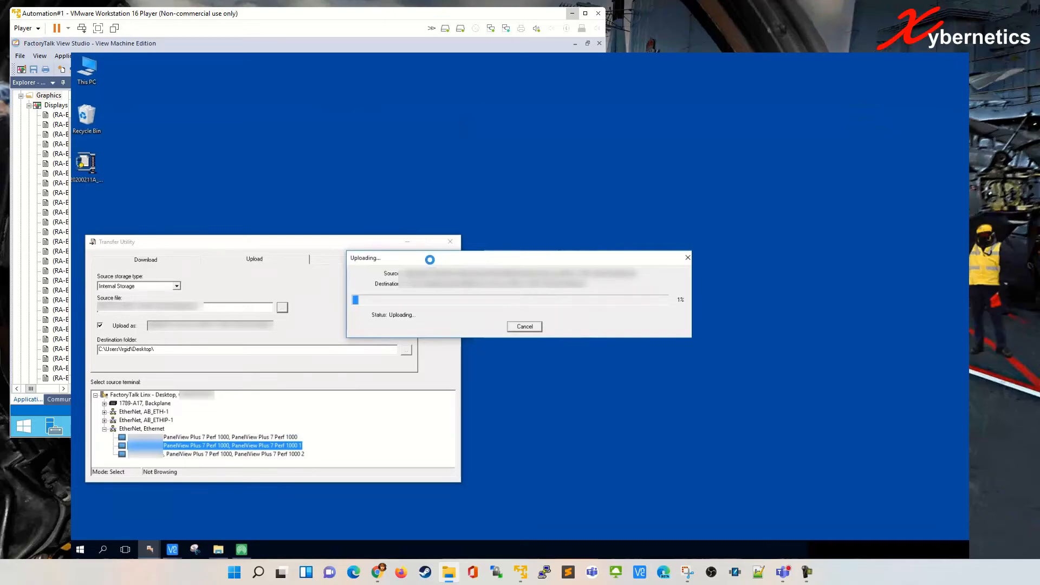
pyautogui.moveTo(260, 183)
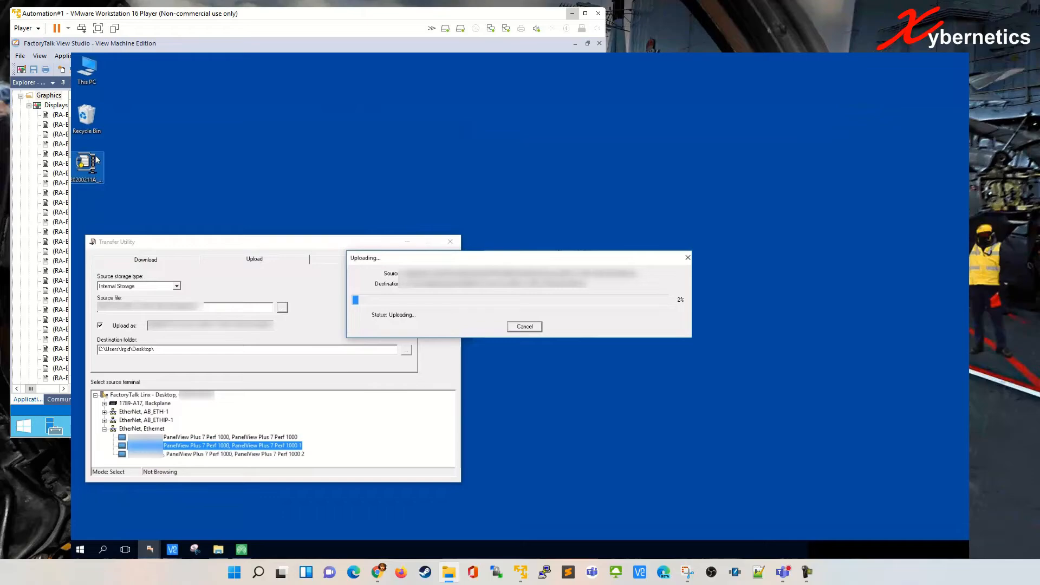
pyautogui.moveTo(157, 160)
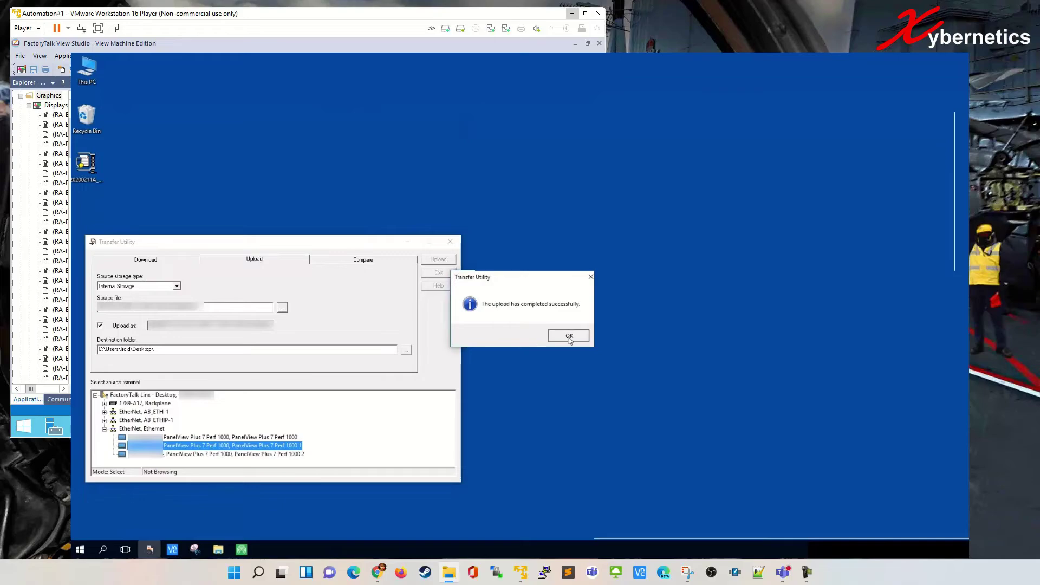
pyautogui.click(568, 336)
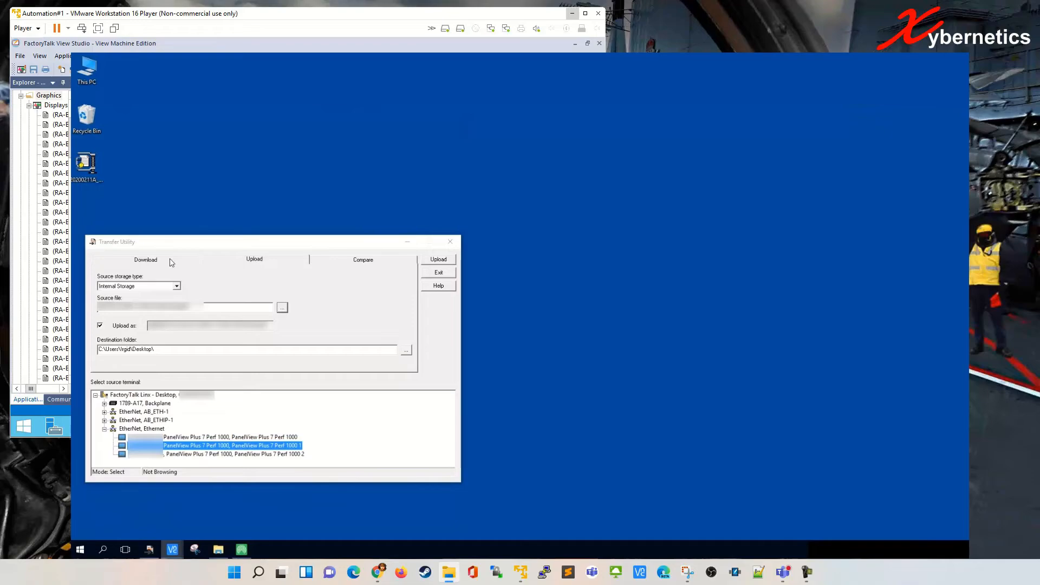
pyautogui.moveTo(287, 311)
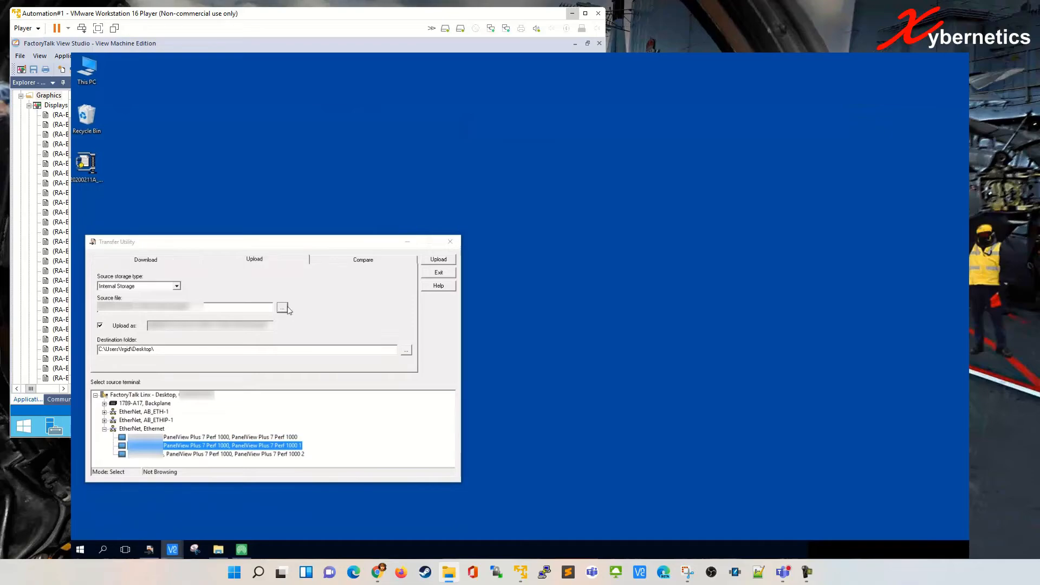
pyautogui.moveTo(271, 281)
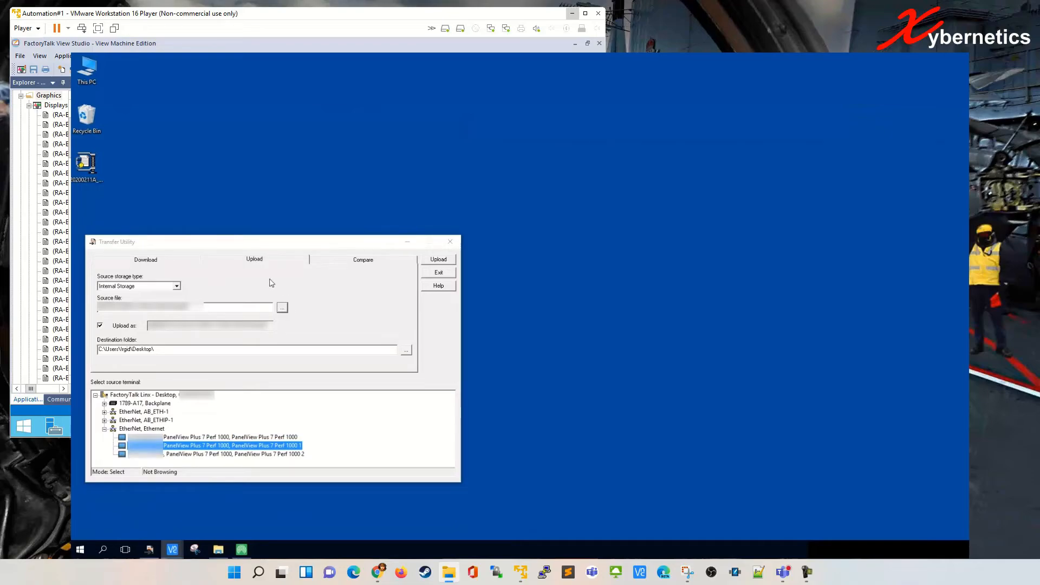
# On the Download side, choose the last .mer file in Temp\rabi as the source file
pyautogui.click(145, 259)
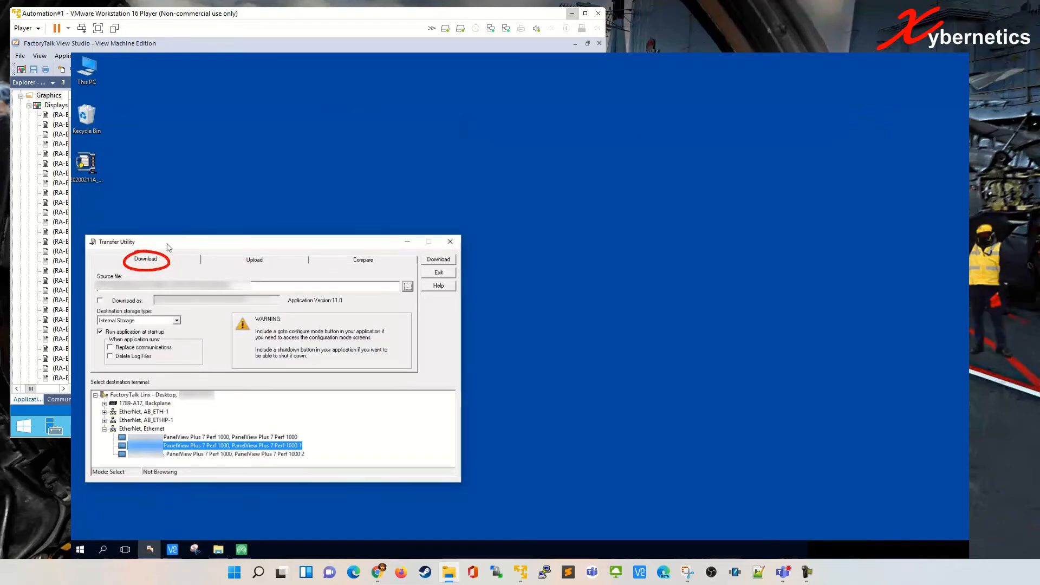
pyautogui.moveTo(263, 268)
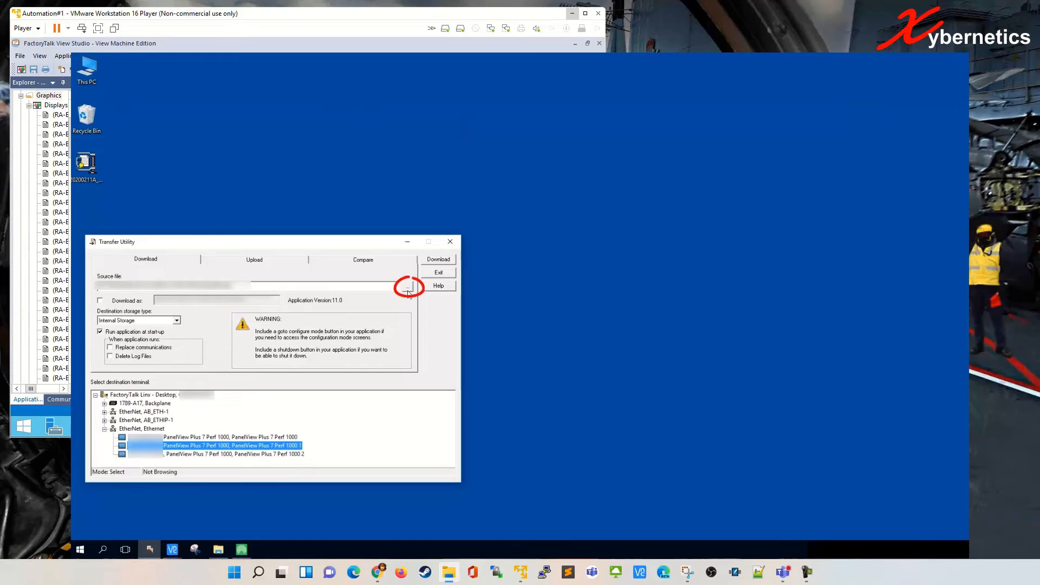
pyautogui.click(408, 286)
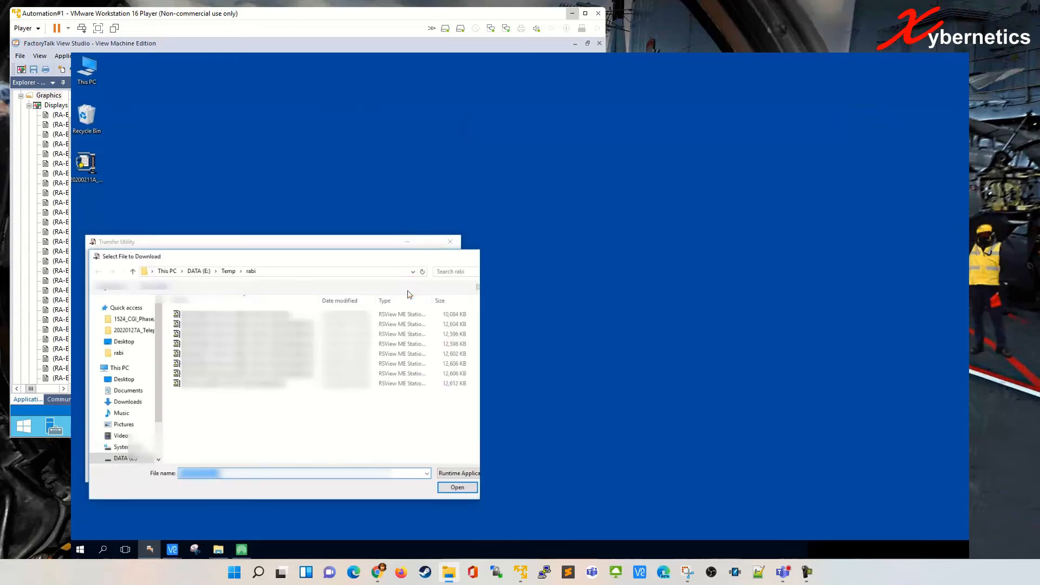
pyautogui.moveTo(286, 407)
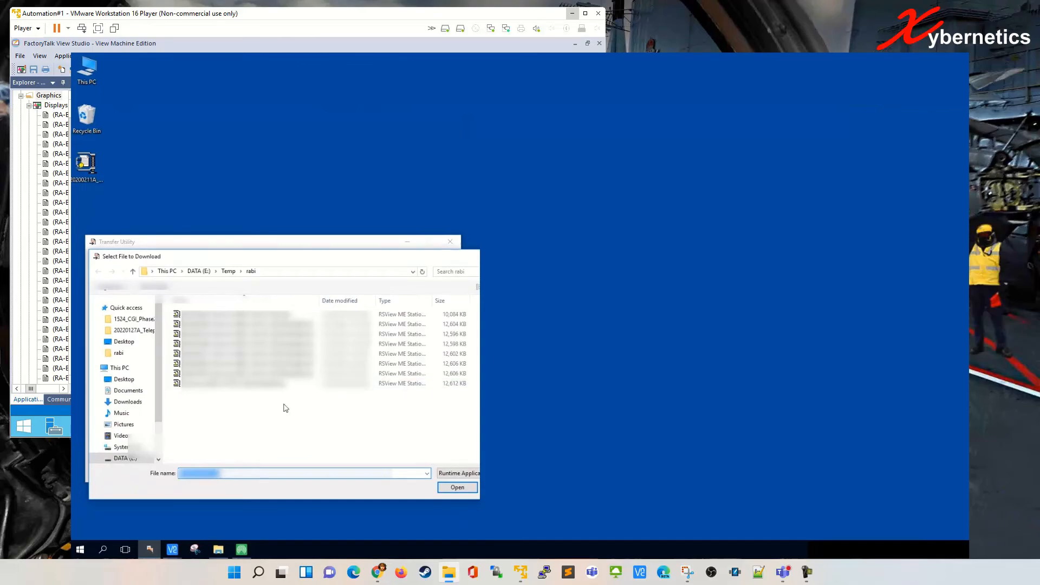
pyautogui.click(260, 314)
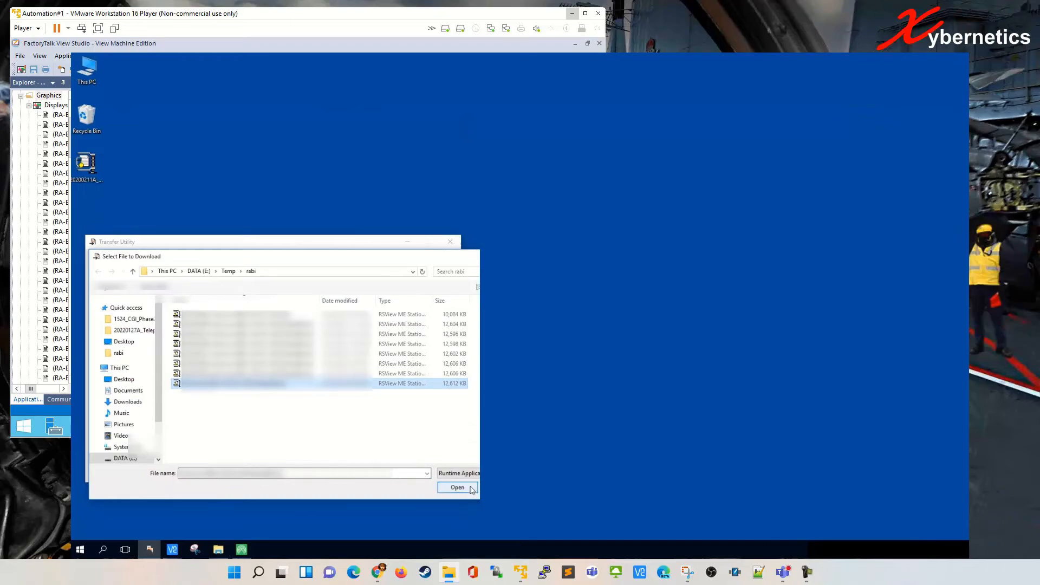
pyautogui.click(457, 487)
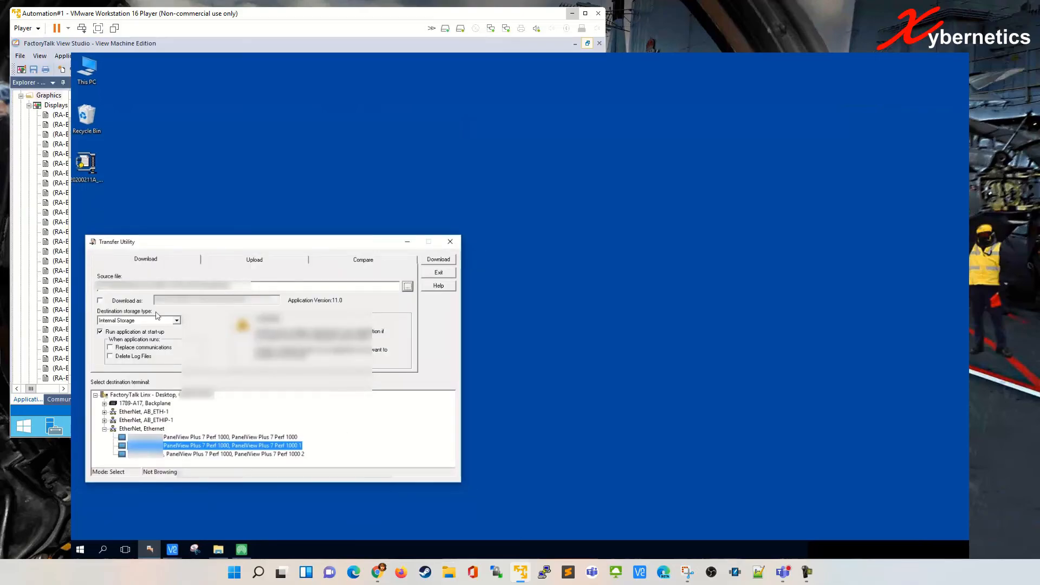
# Download to Internal Storage under the original name, leaving replace-communications off and enabling Delete Log Files
pyautogui.click(99, 301)
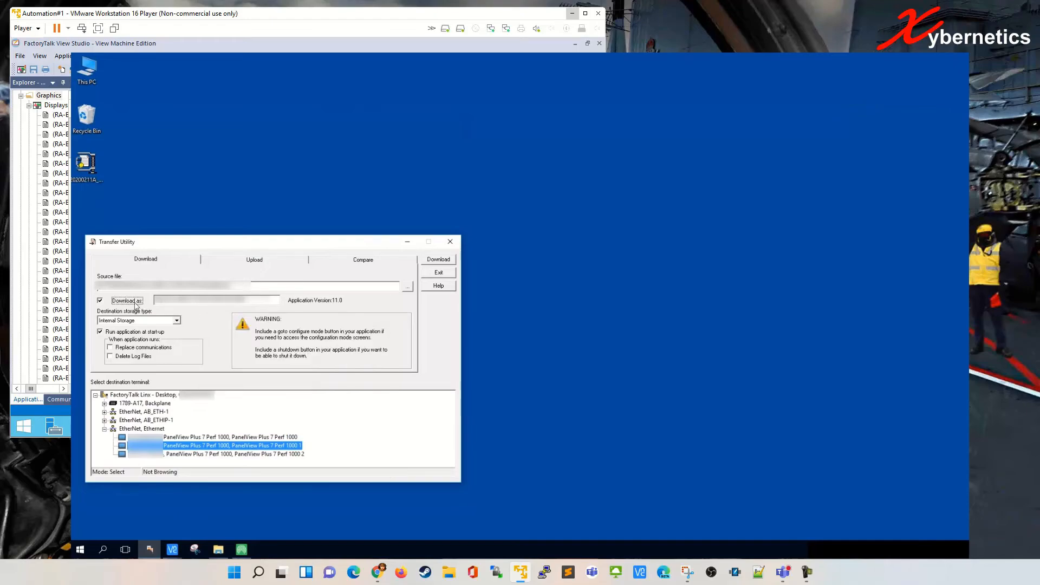
pyautogui.click(100, 300)
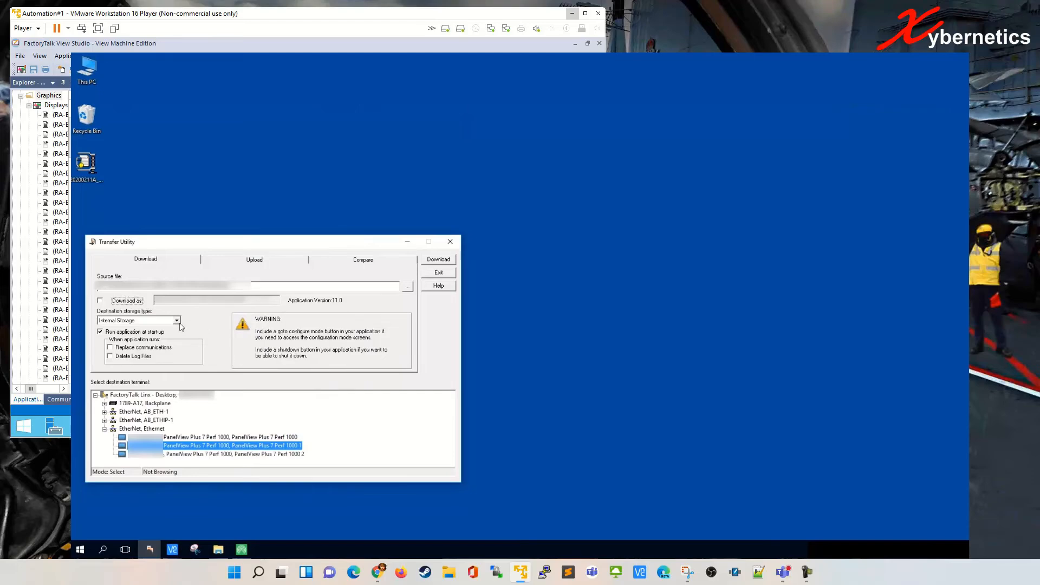
pyautogui.click(177, 319)
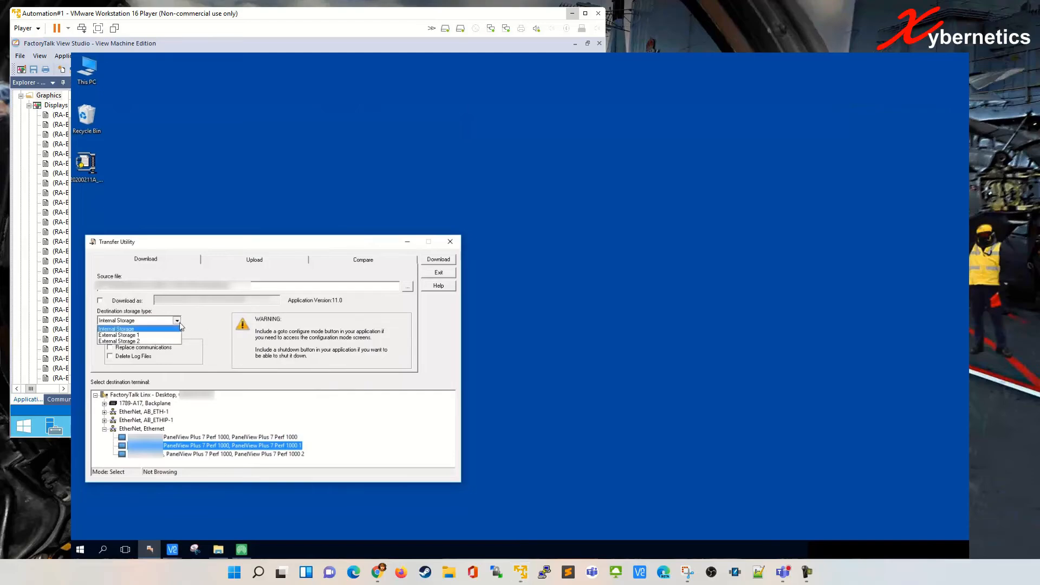
pyautogui.click(115, 329)
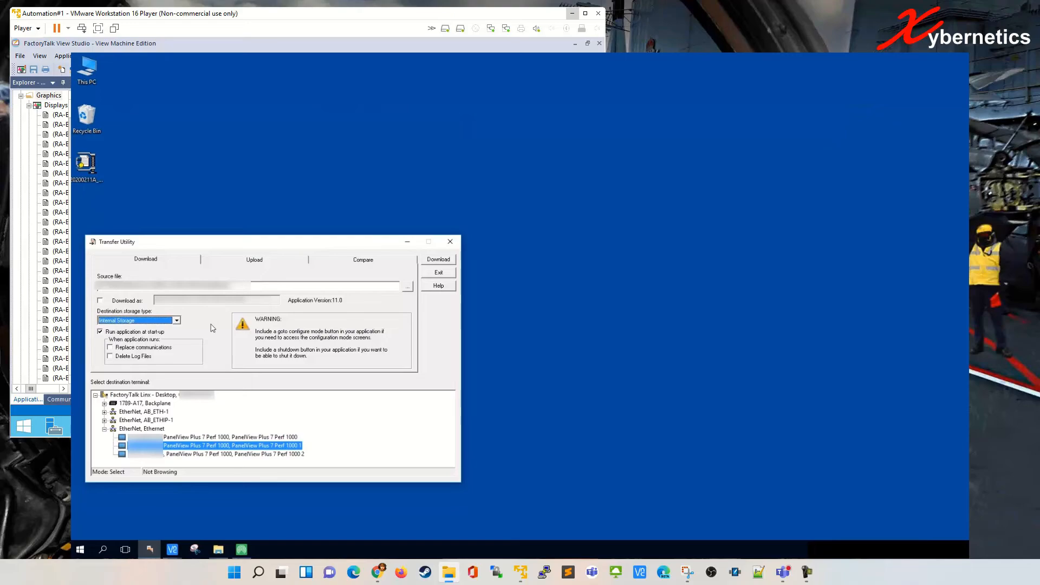
pyautogui.moveTo(204, 340)
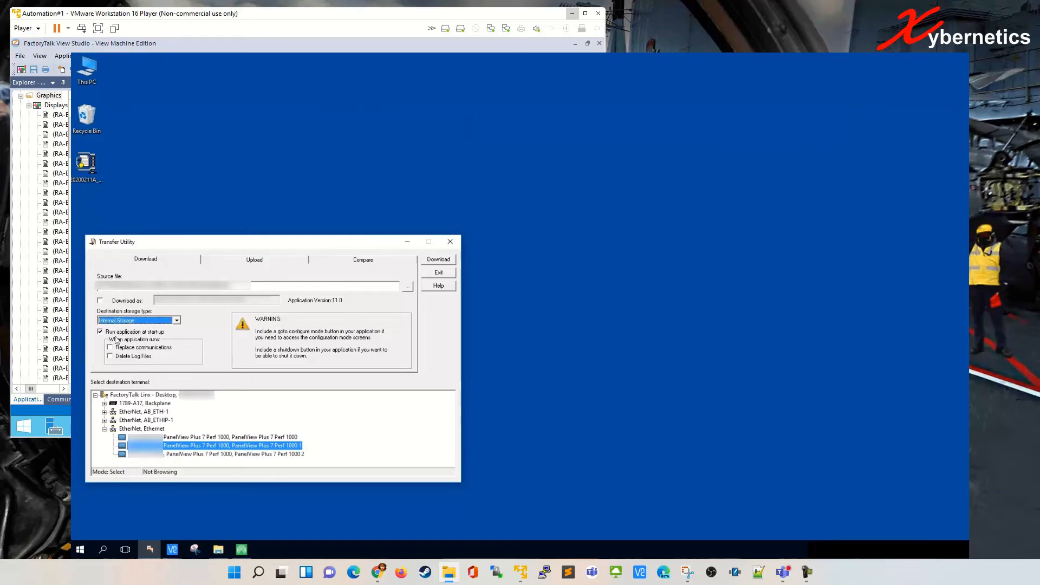
pyautogui.moveTo(164, 339)
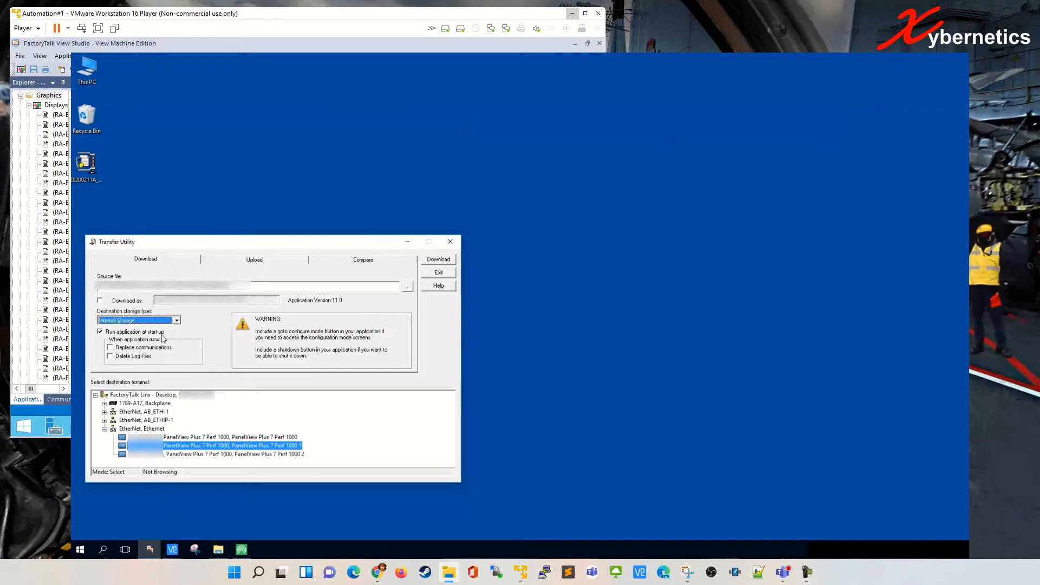
pyautogui.moveTo(183, 336)
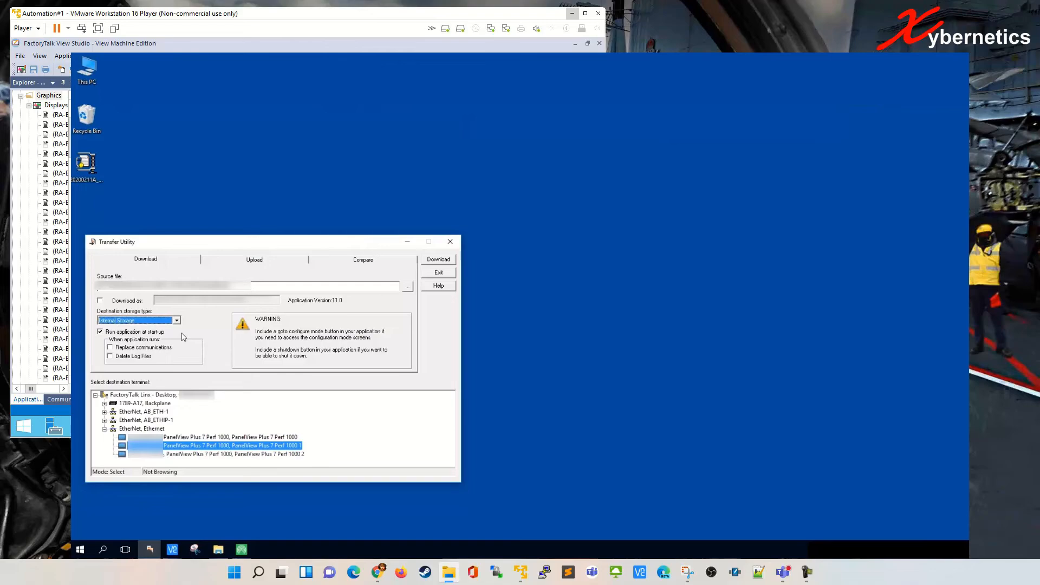
pyautogui.moveTo(191, 341)
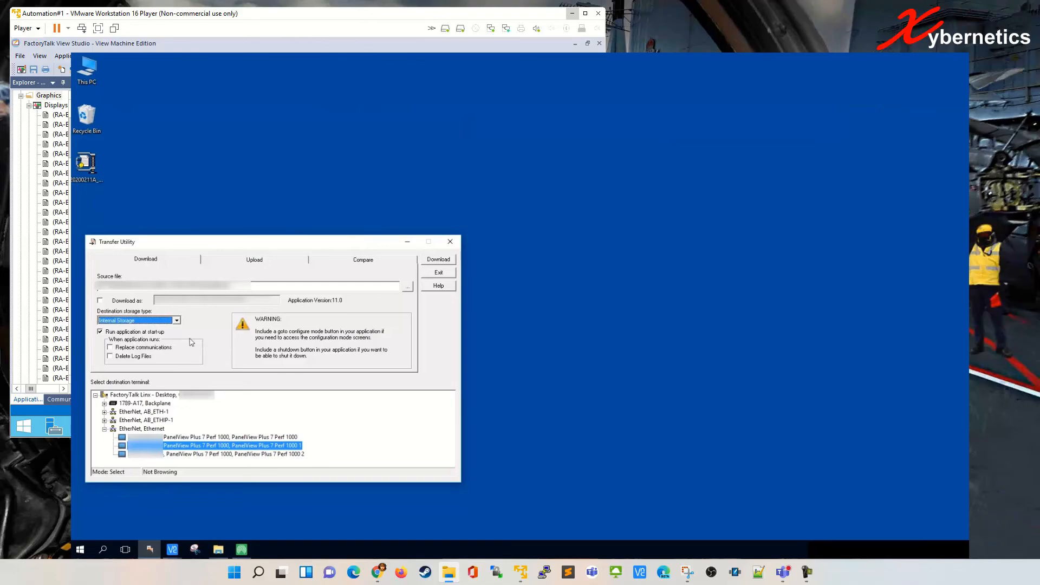
pyautogui.click(109, 346)
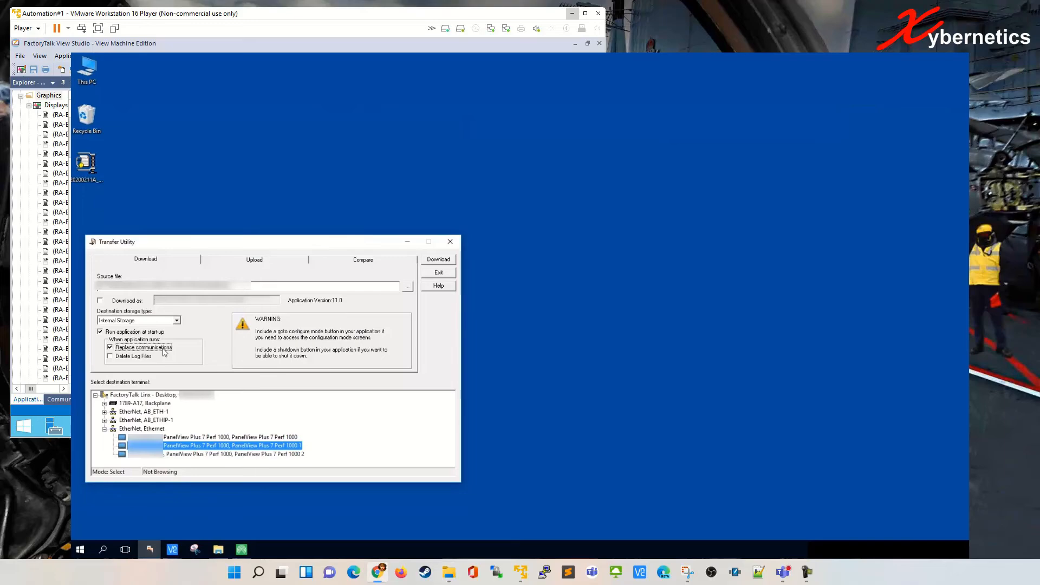
pyautogui.click(110, 346)
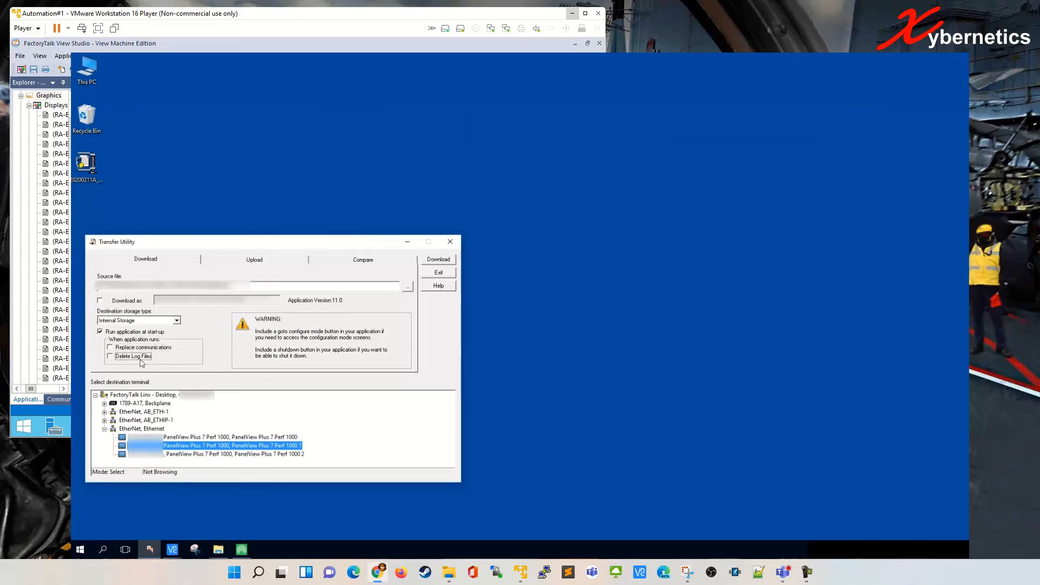
pyautogui.click(110, 356)
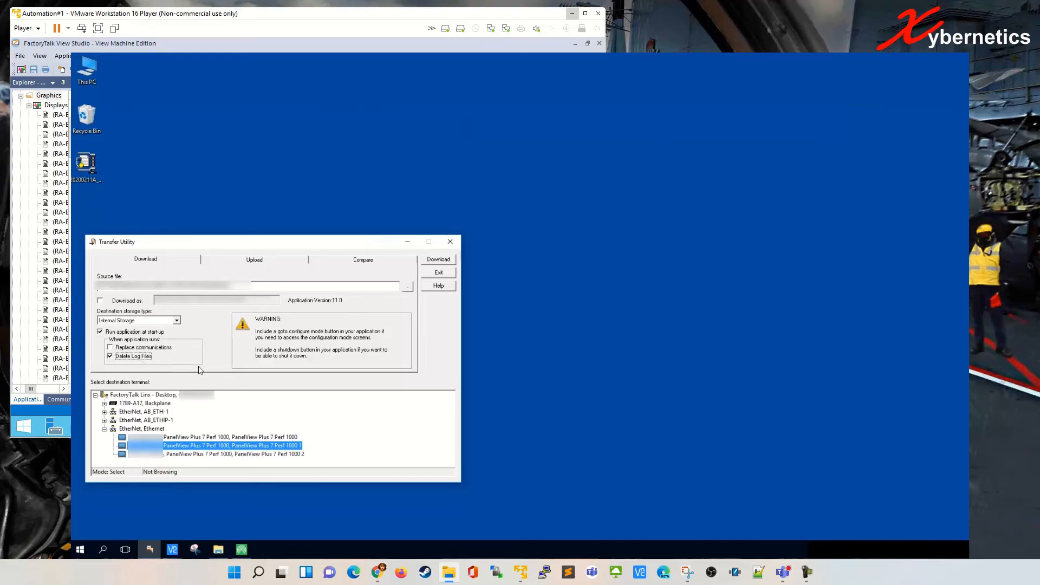
pyautogui.moveTo(234, 453)
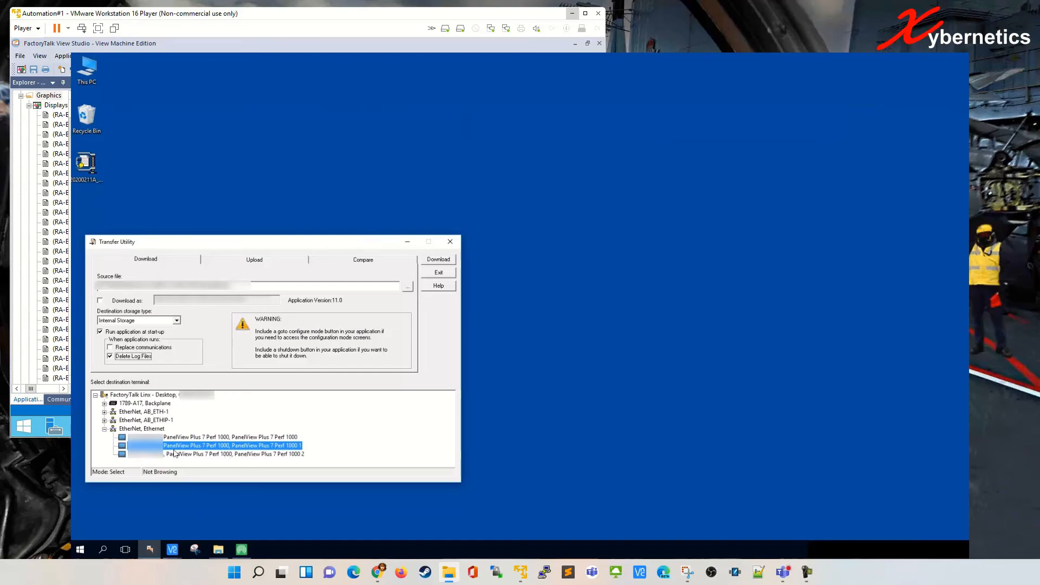
pyautogui.moveTo(324, 411)
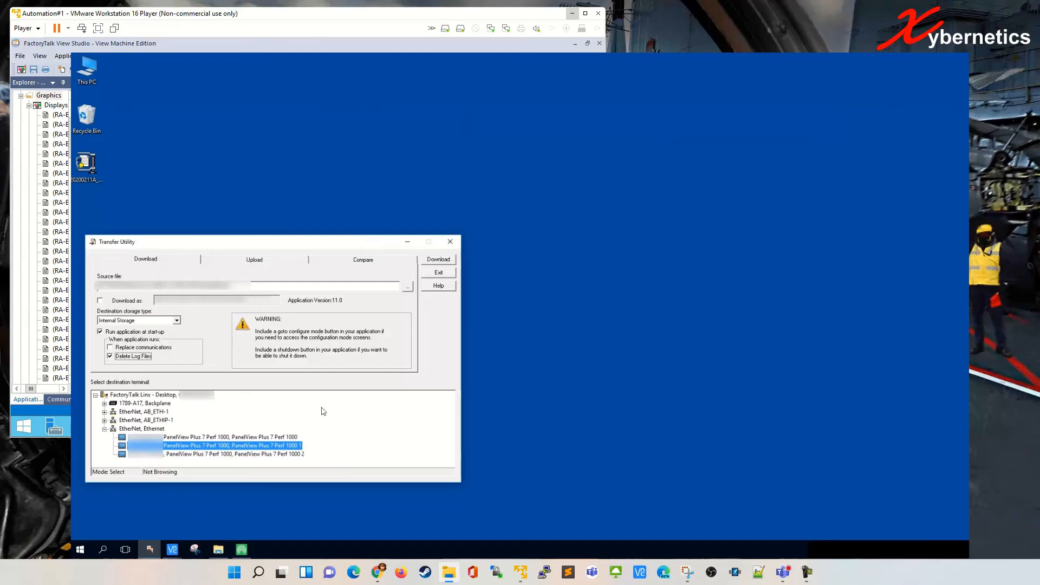
pyautogui.moveTo(393, 321)
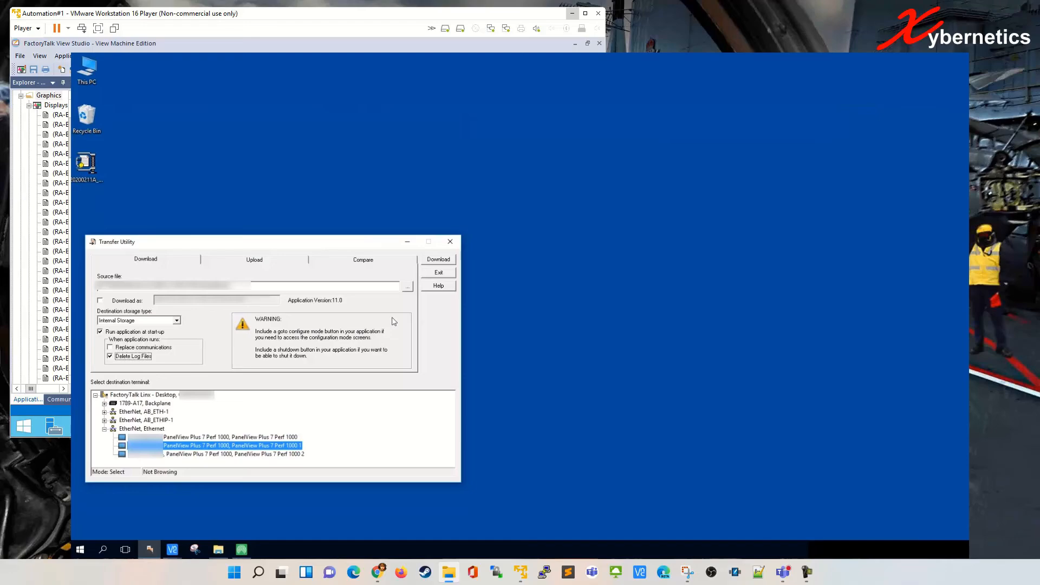
# Download the application to the PanelView Plus 7 terminal, confirming overwrite of the existing file
pyautogui.click(437, 259)
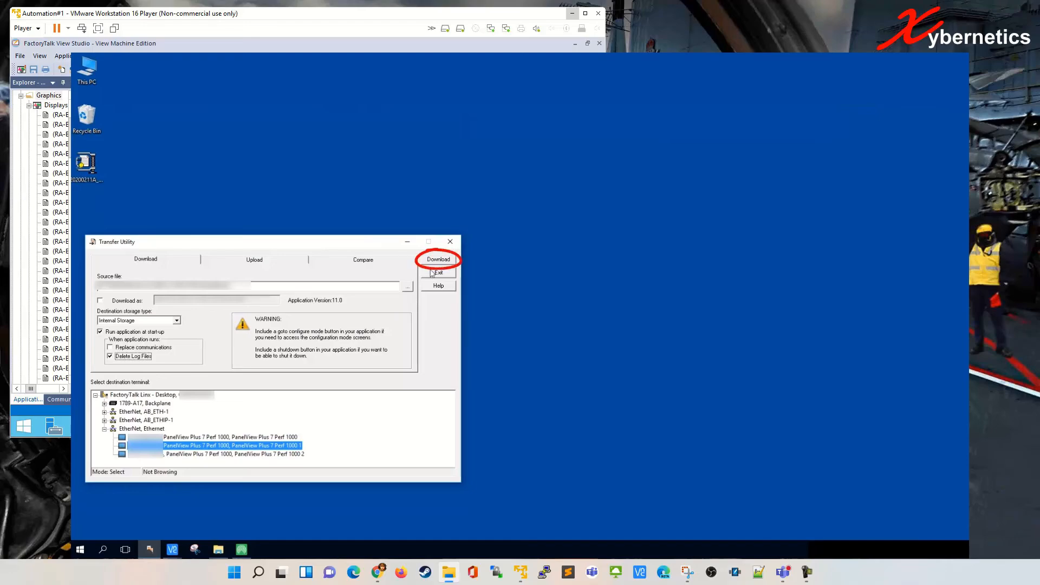
pyautogui.click(438, 260)
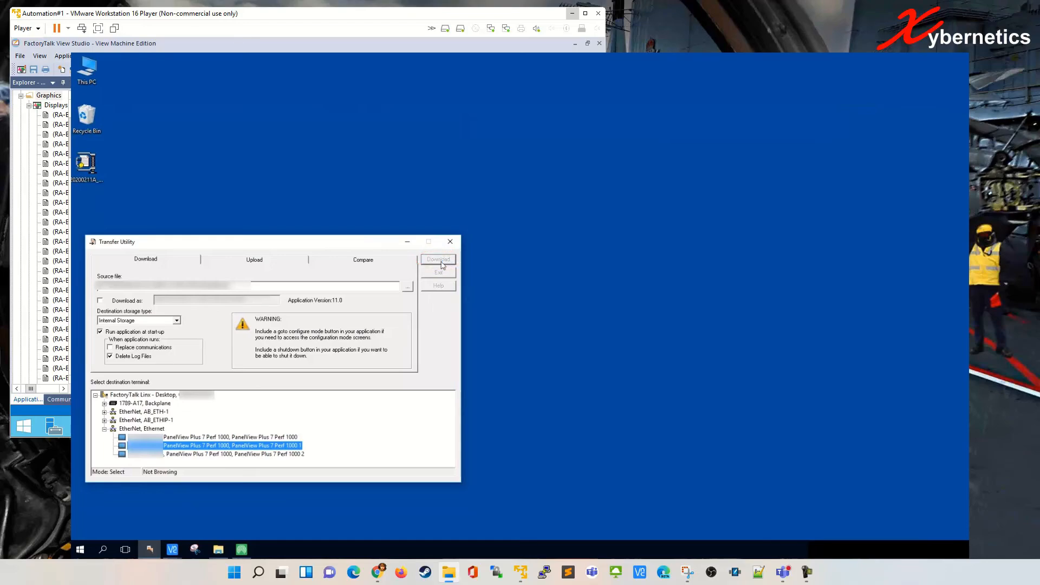
pyautogui.click(437, 259)
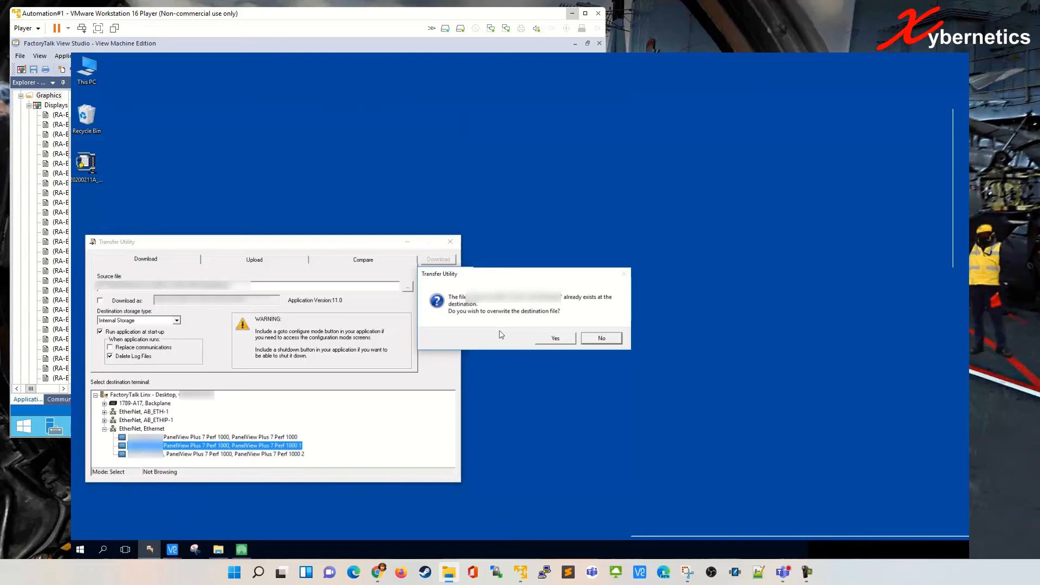
pyautogui.moveTo(485, 334)
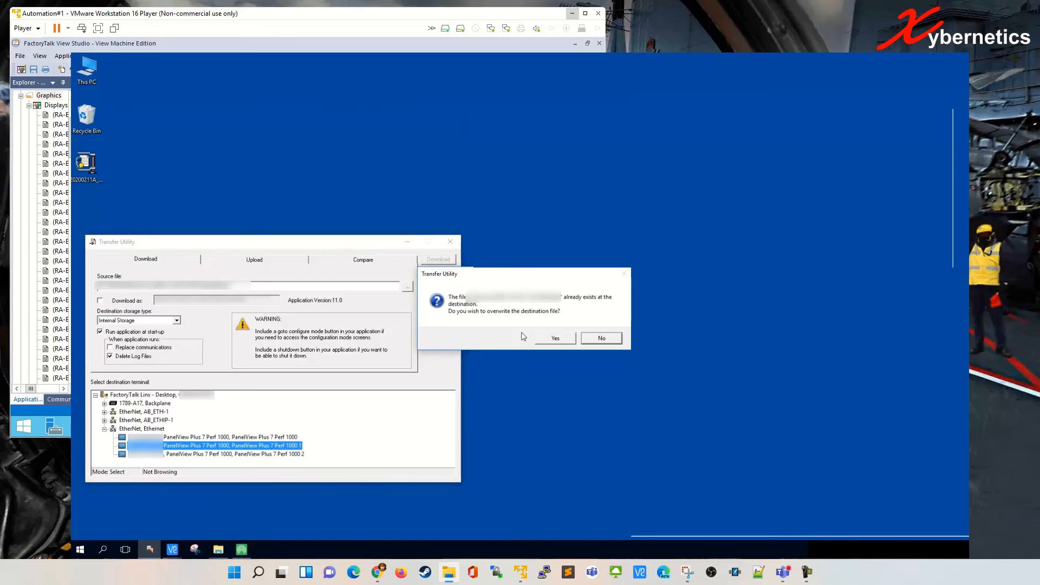
pyautogui.moveTo(499, 331)
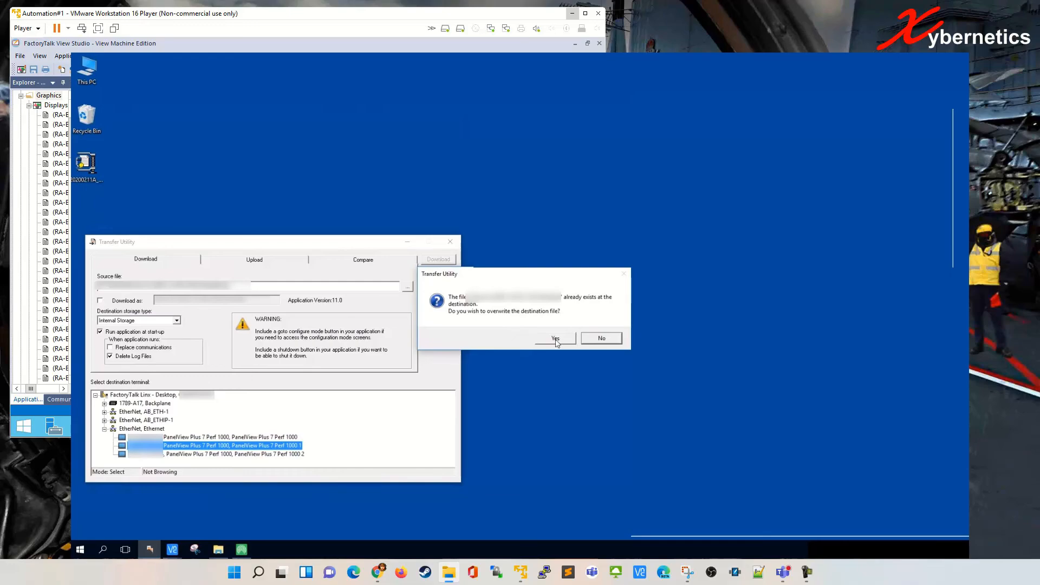
pyautogui.click(554, 338)
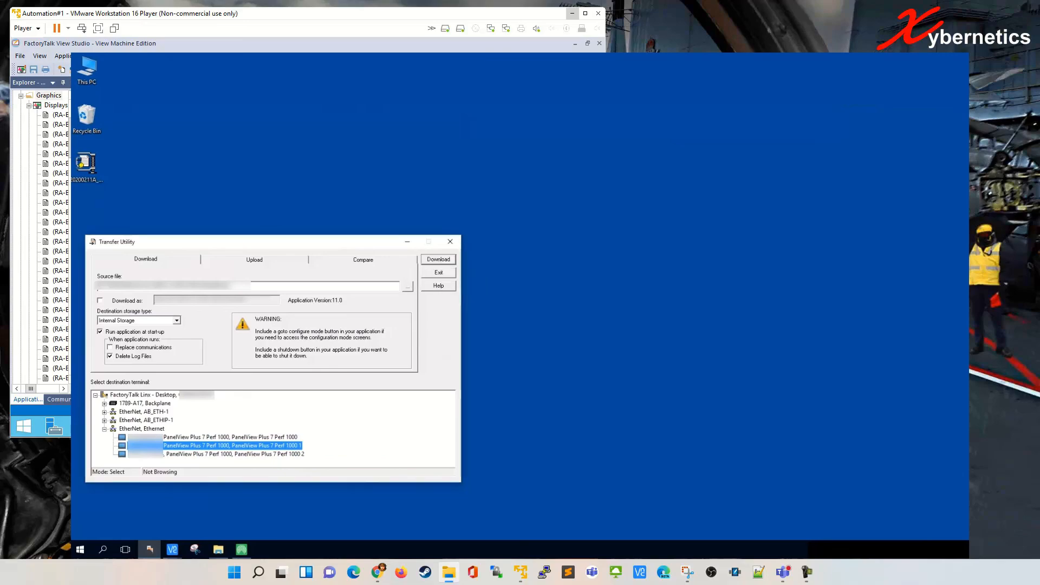
pyautogui.moveTo(426, 222)
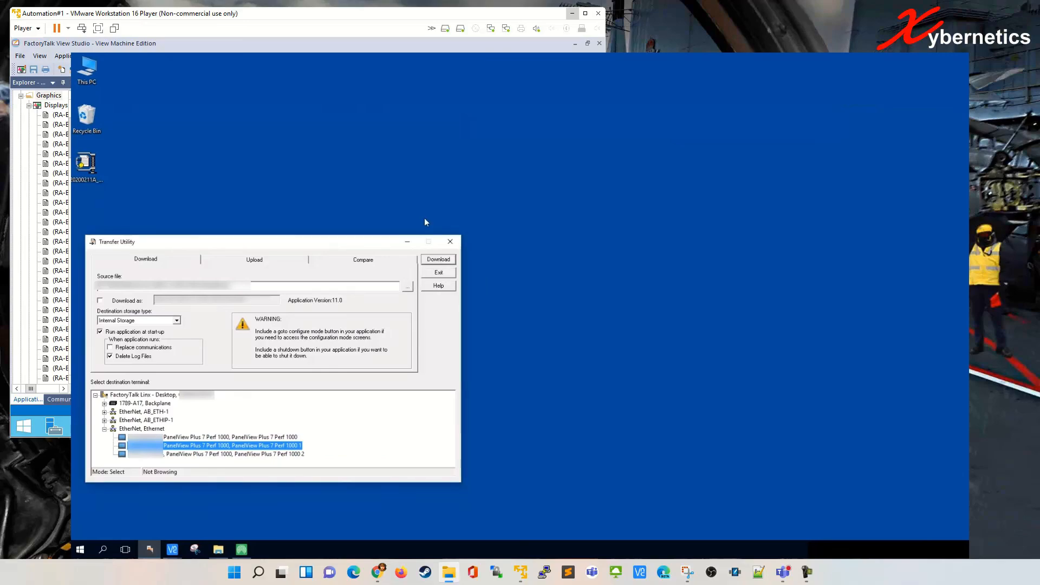
pyautogui.moveTo(452, 209)
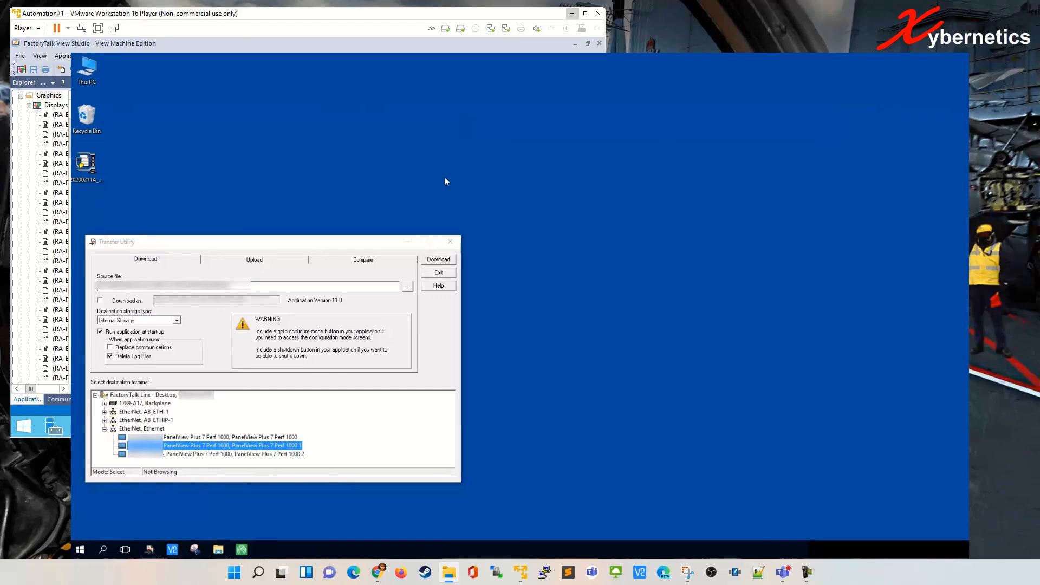
# Bring up the ME Station viewer and run the newly downloaded application (Run Application [F2])
pyautogui.click(171, 551)
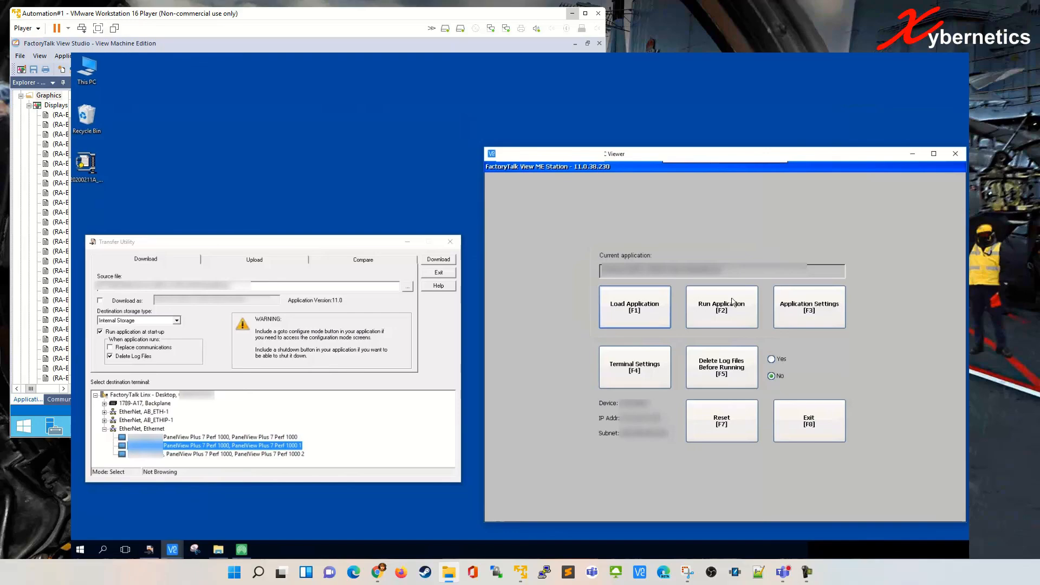
pyautogui.click(721, 307)
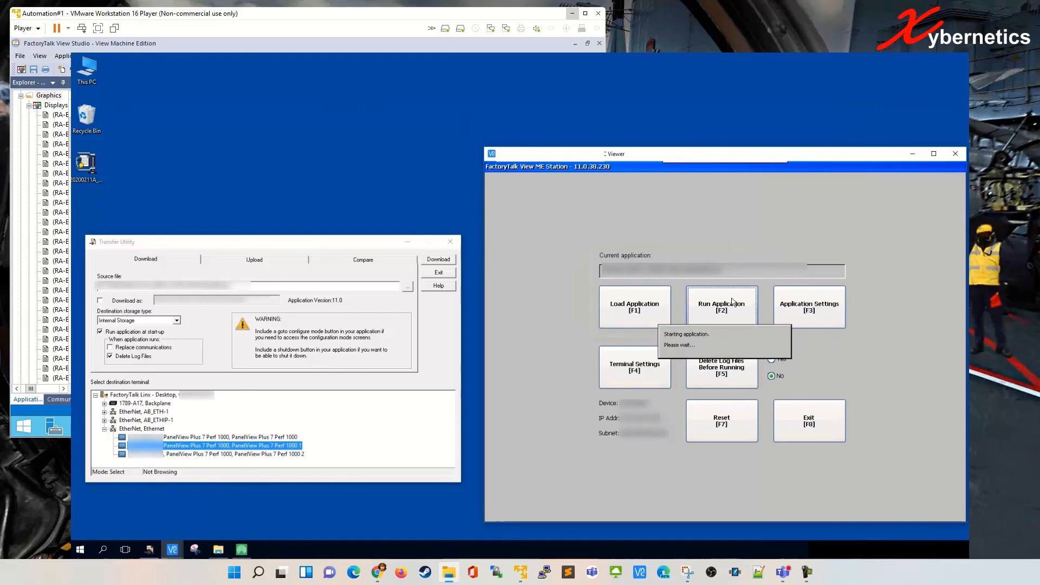